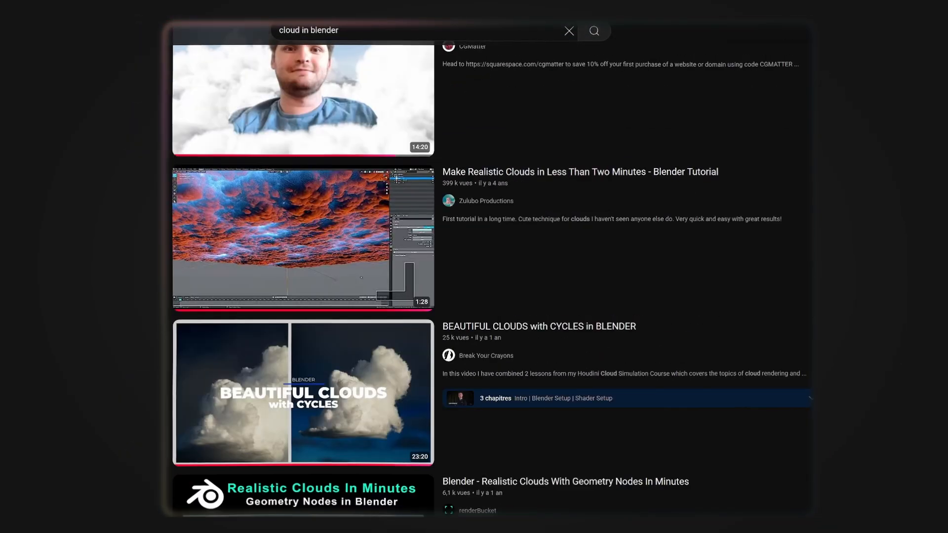
- Select the default cube beside the asset library of Cloud Creator assets
scroll(down, 3)
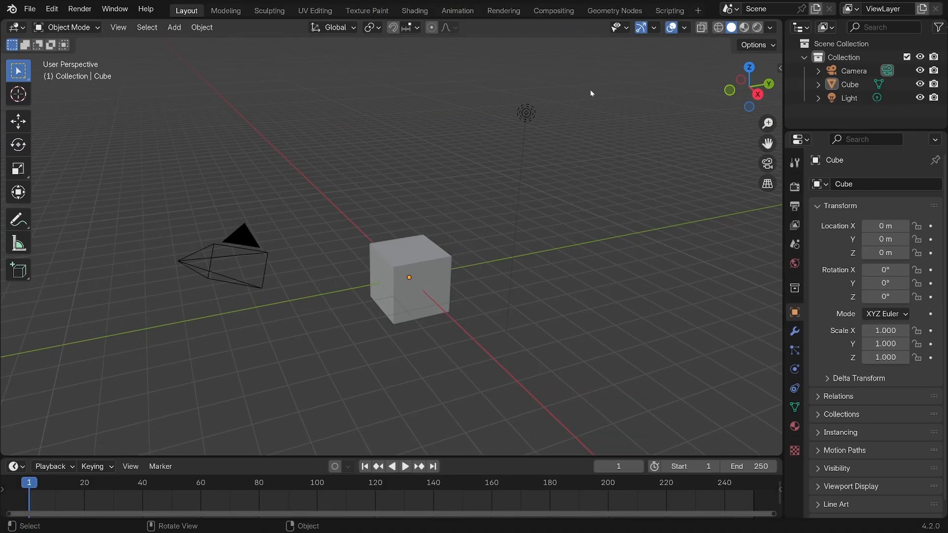
click(410, 285)
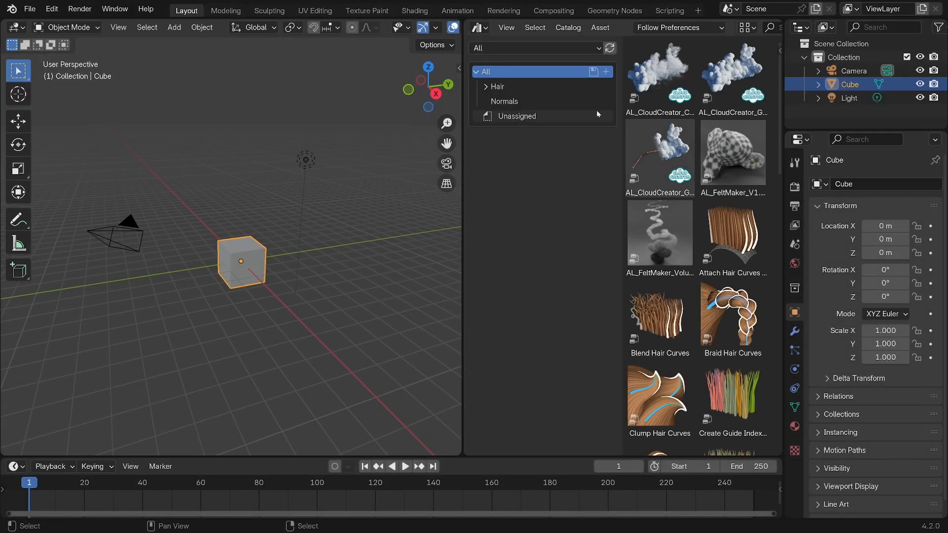
- Generate a cloud from the Cloud Creator asset and check the asset library path in Preferences
click(517, 116)
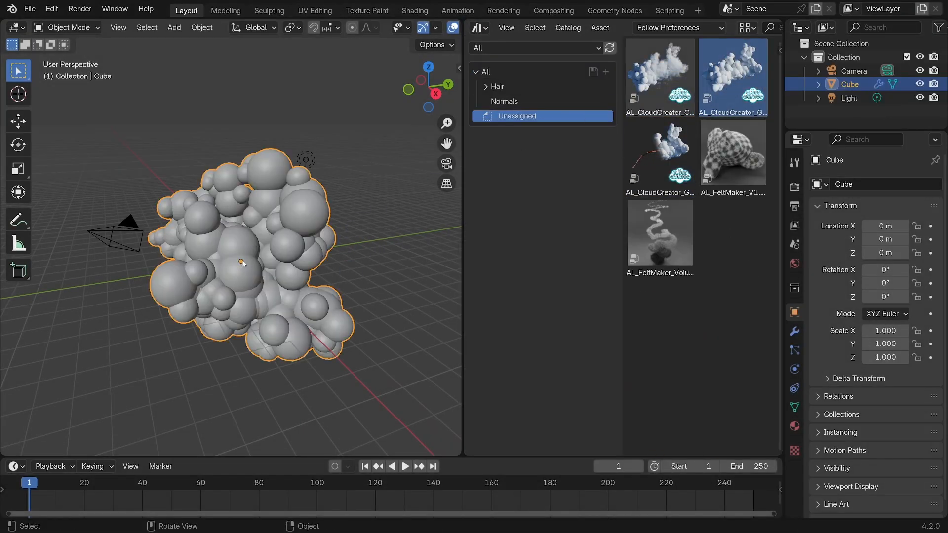
click(52, 9)
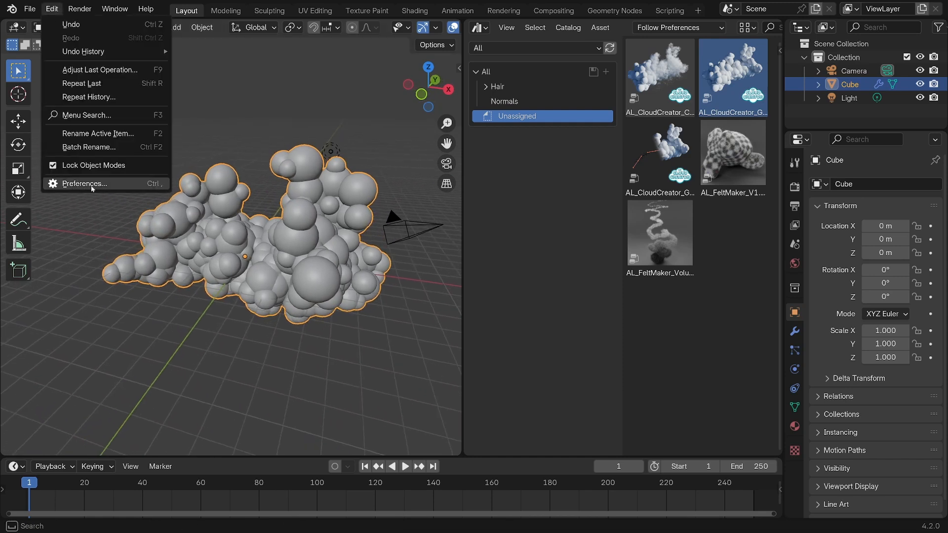
click(85, 183)
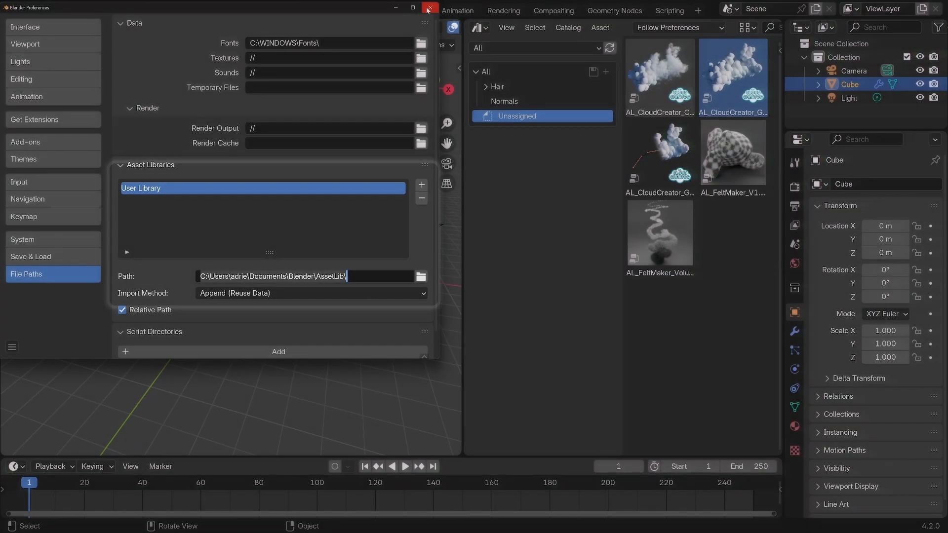
click(427, 9)
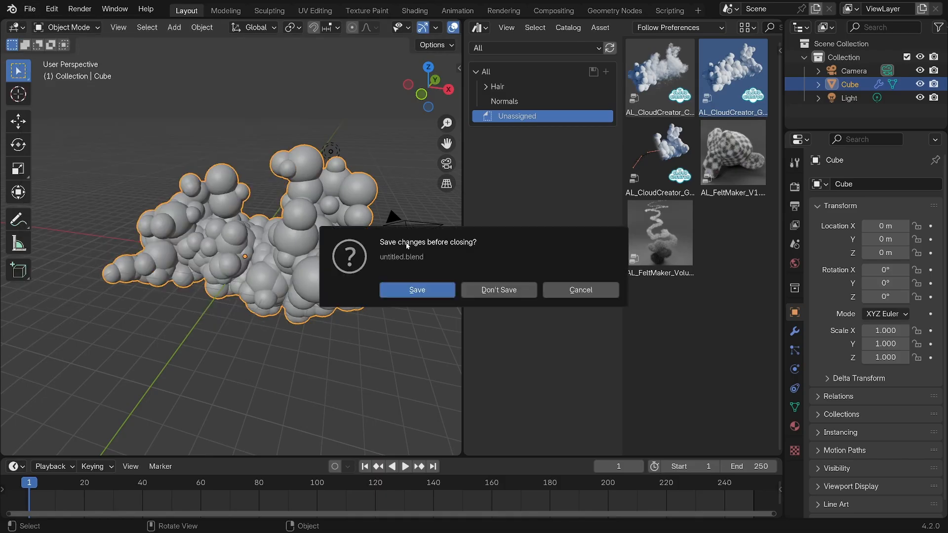
- Open the CloudCreatorLite example file, discarding unsaved changes
click(499, 290)
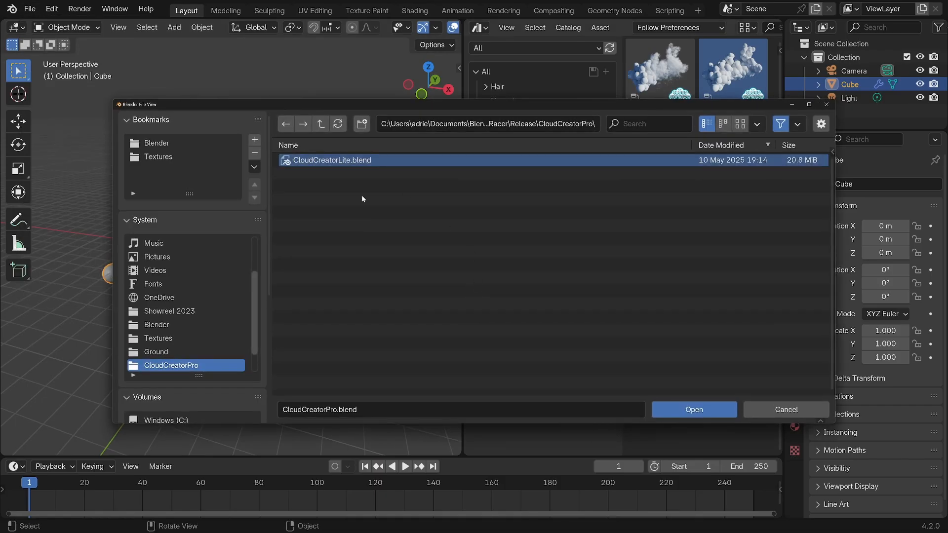
click(694, 409)
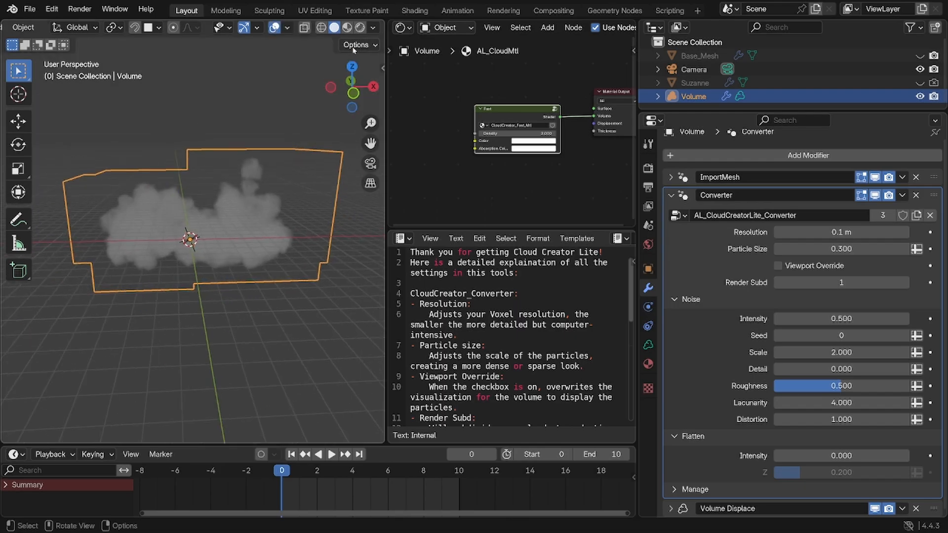
click(360, 27)
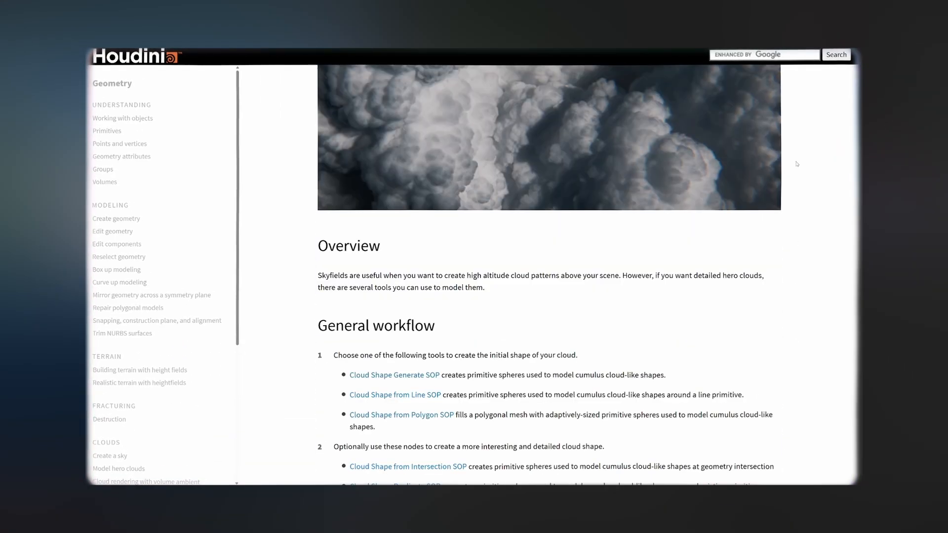
scroll(down, 3)
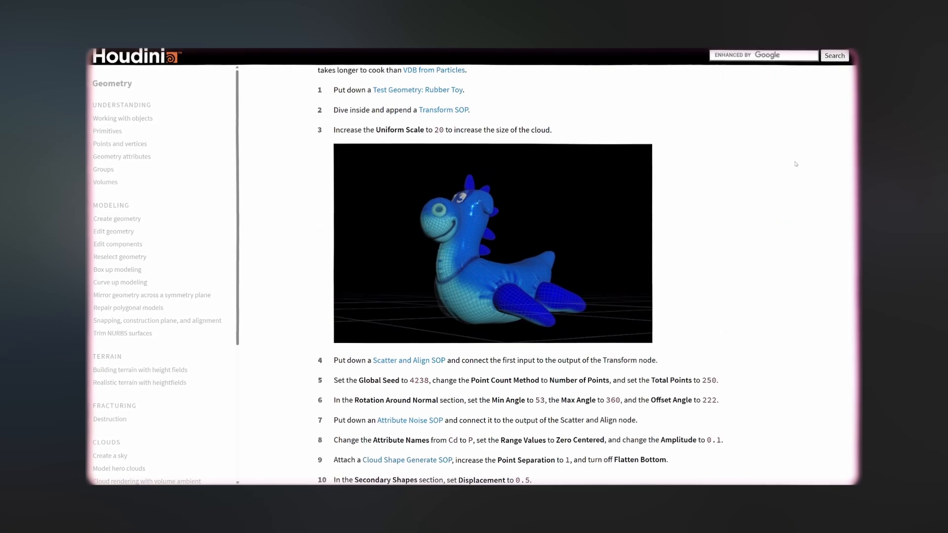
scroll(down, 3)
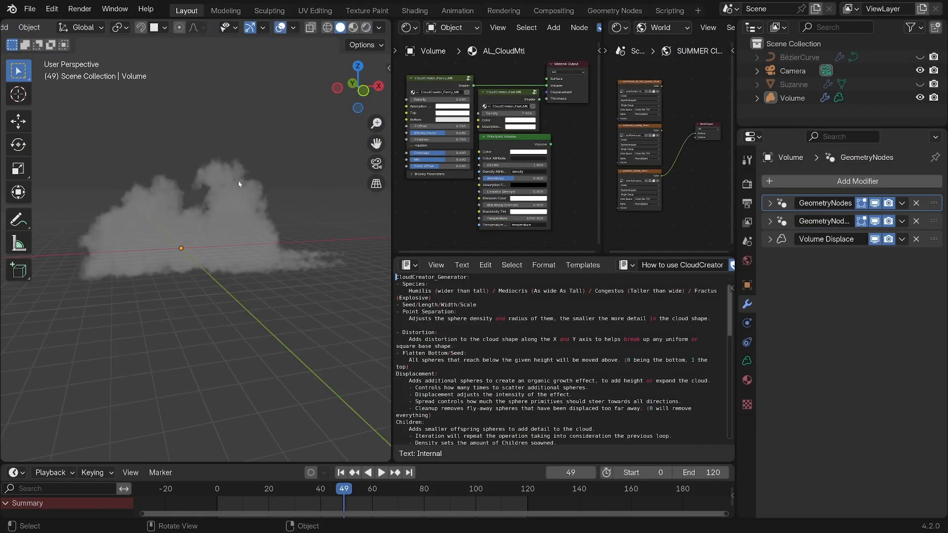
click(792, 98)
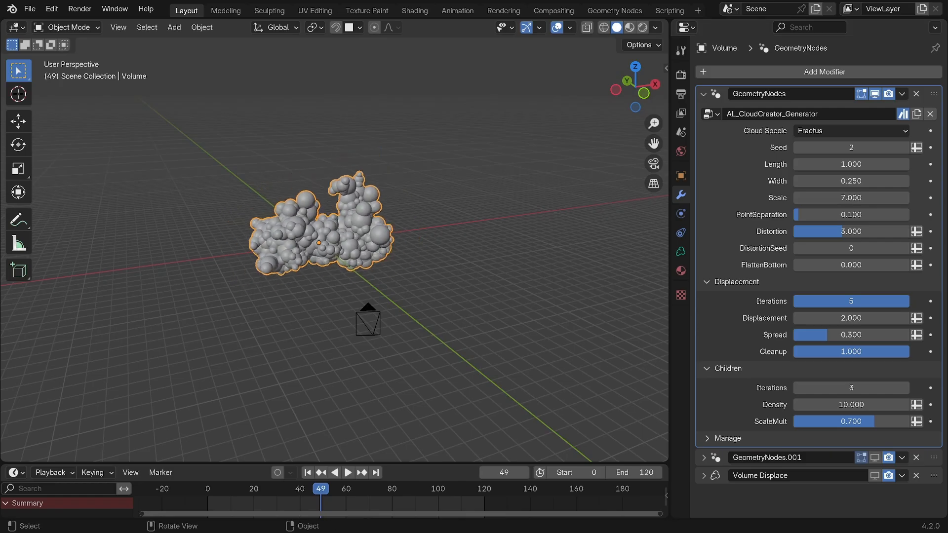
- Set the cloud generator's point separation to exactly 0.100
drag(816, 214, 841, 213)
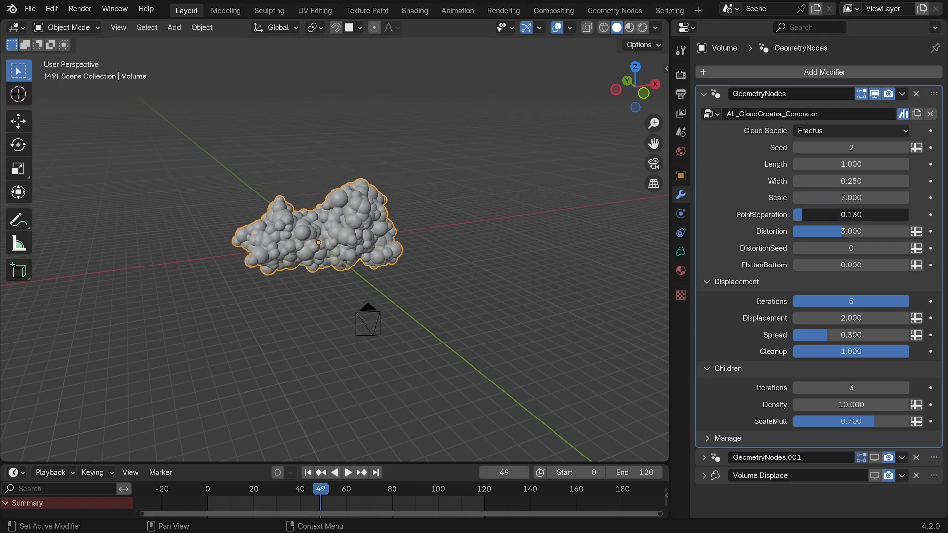
click(851, 215)
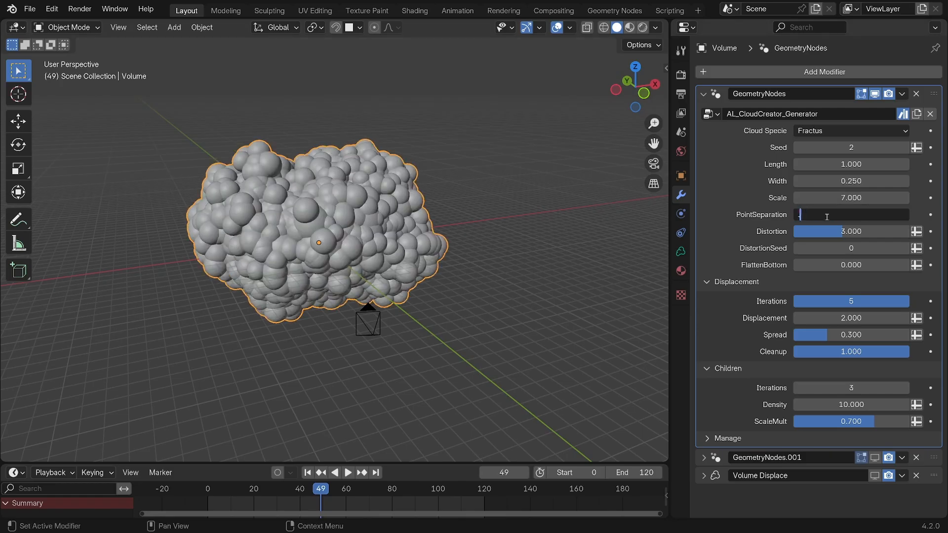
text(0.100)
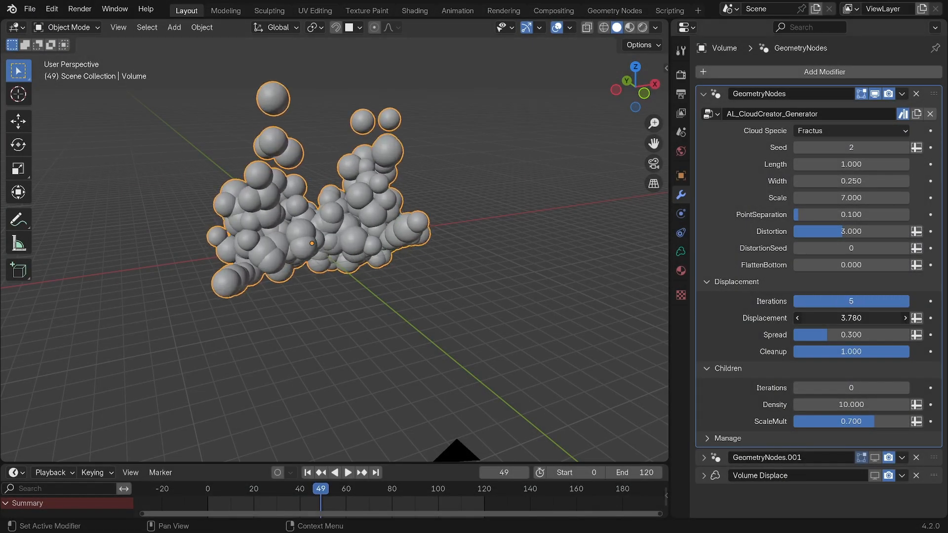
- Return displacement to 2, adjust cleanup, restore three child iterations and set density to 20
drag(810, 335, 877, 334)
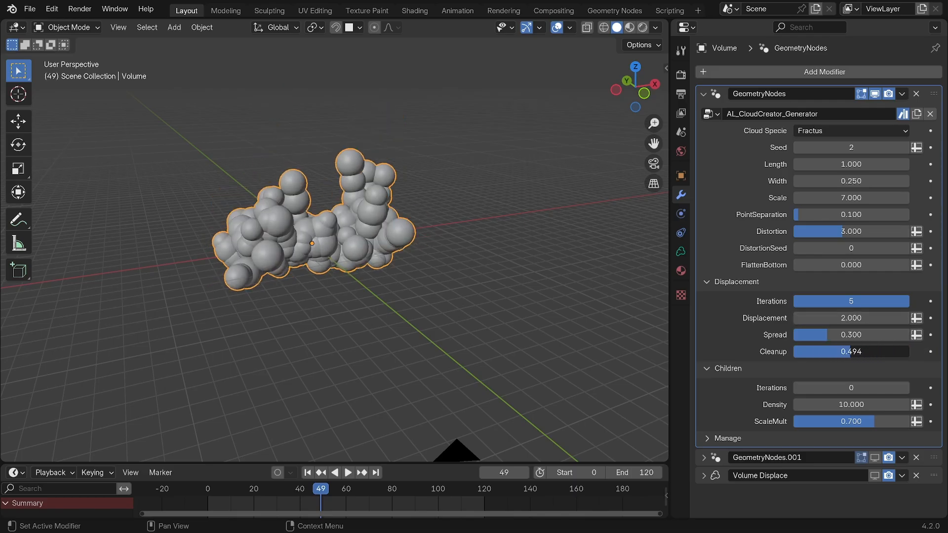
drag(846, 351, 932, 351)
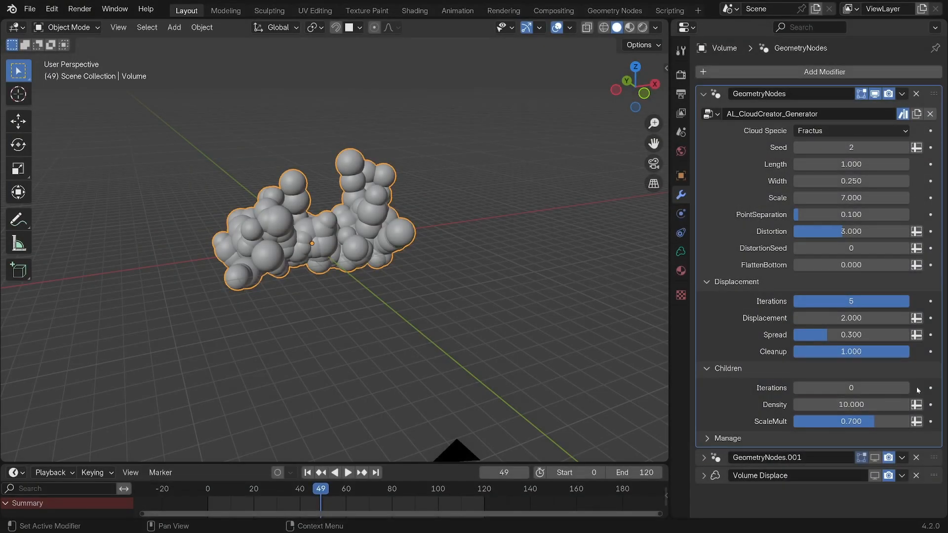
click(904, 388)
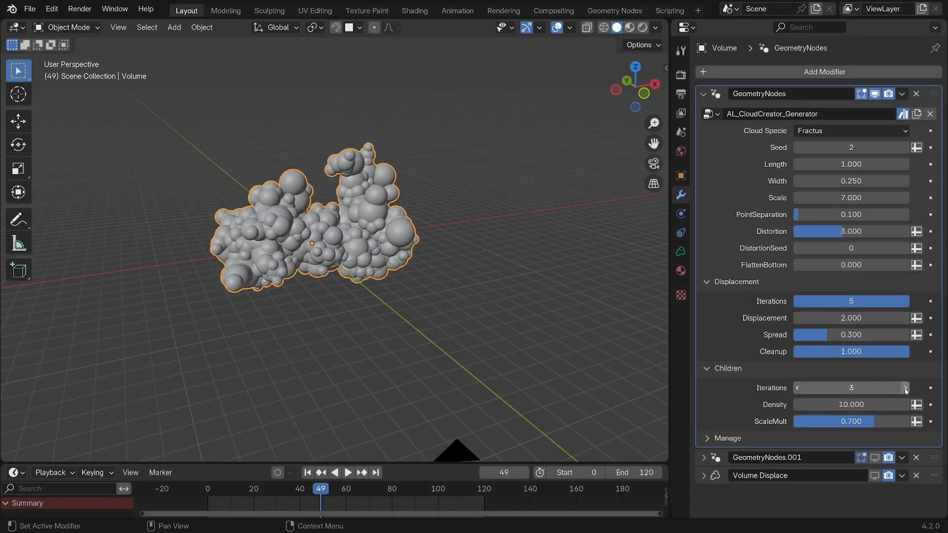
double_click(851, 405)
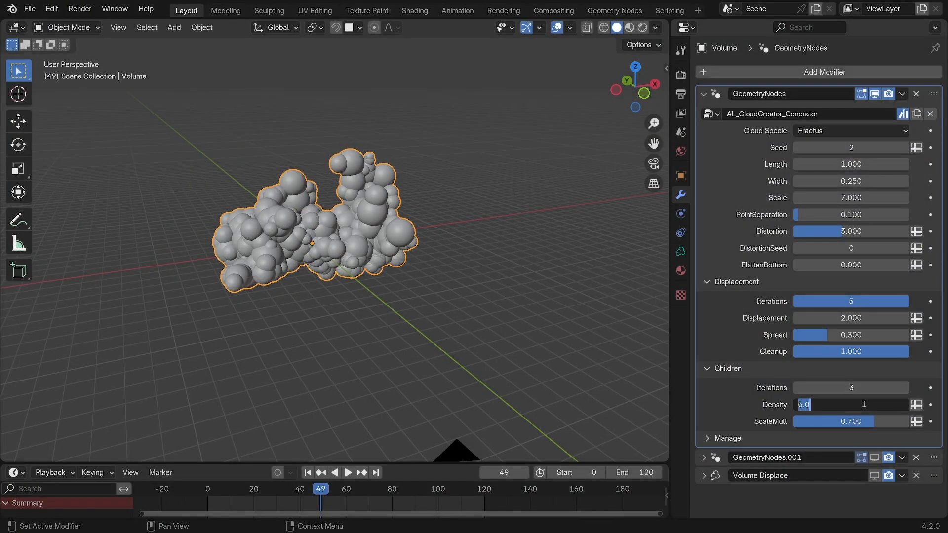
text(20)
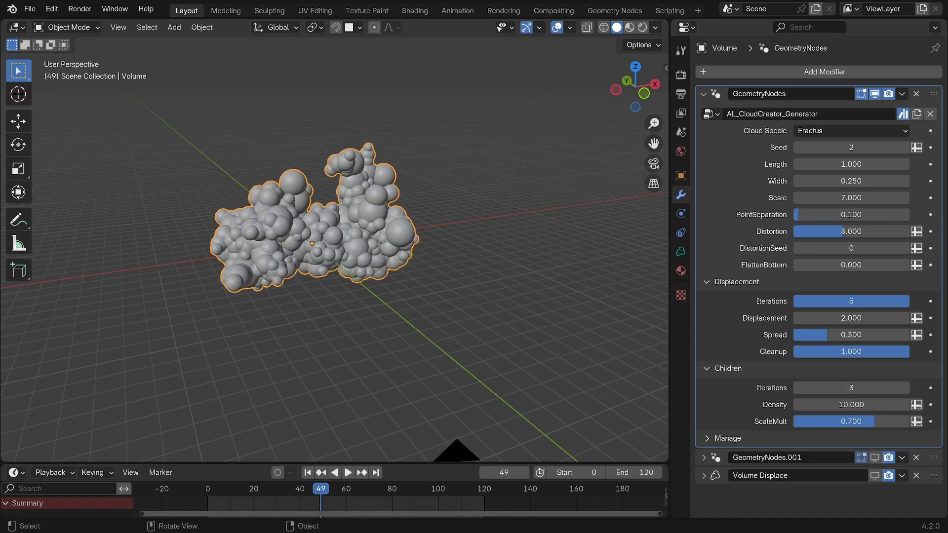
- Choose Humilis from the Cloud Specie dropdown of the generator modifier
click(851, 130)
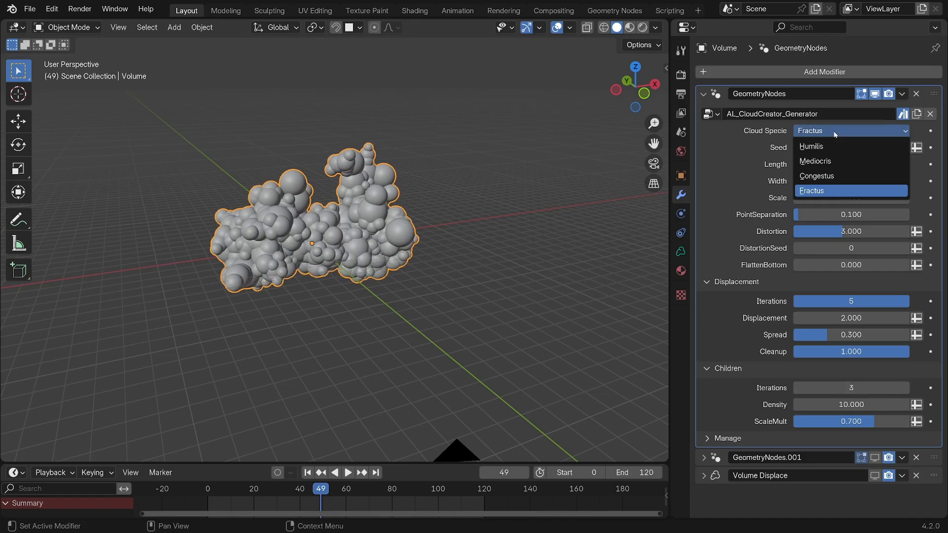
click(812, 147)
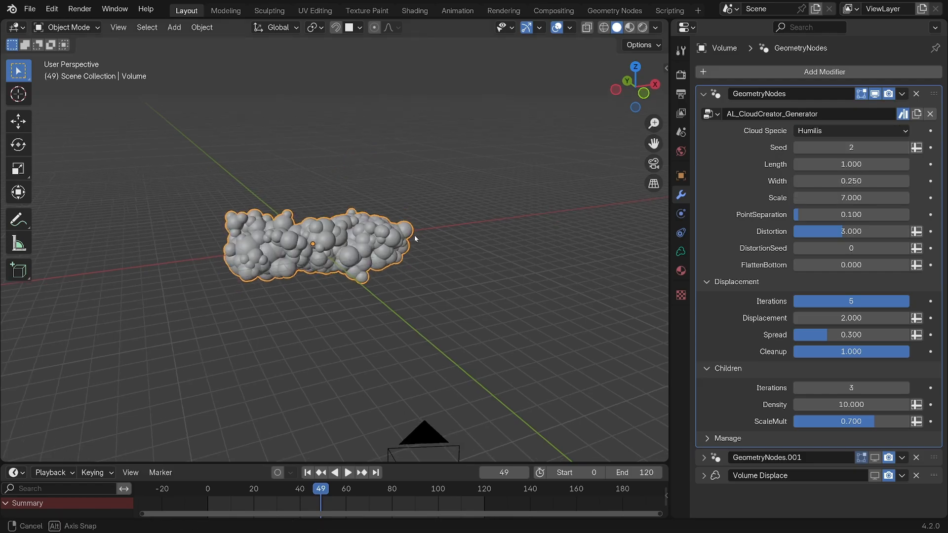
click(851, 131)
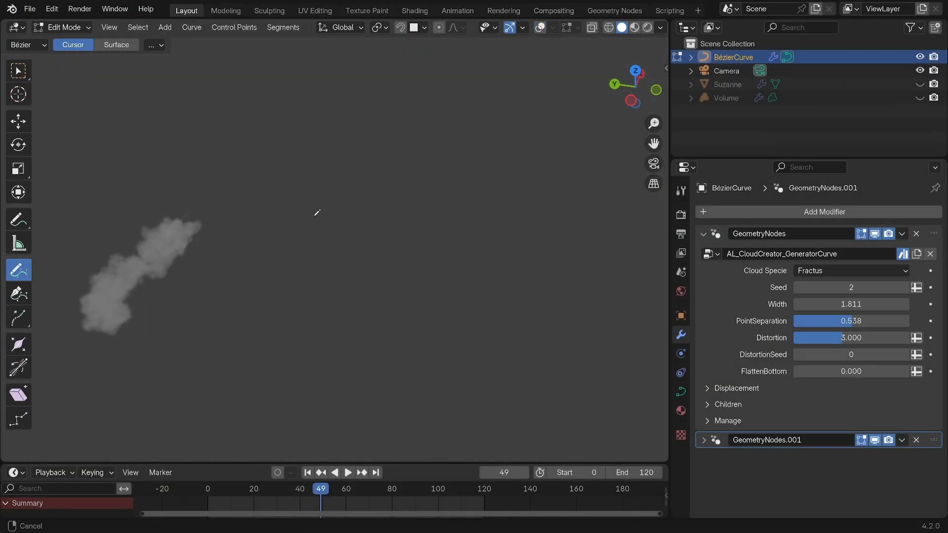
- Draw two freehand curve strokes in the viewport, each growing a cloud trail
drag(309, 166, 319, 281)
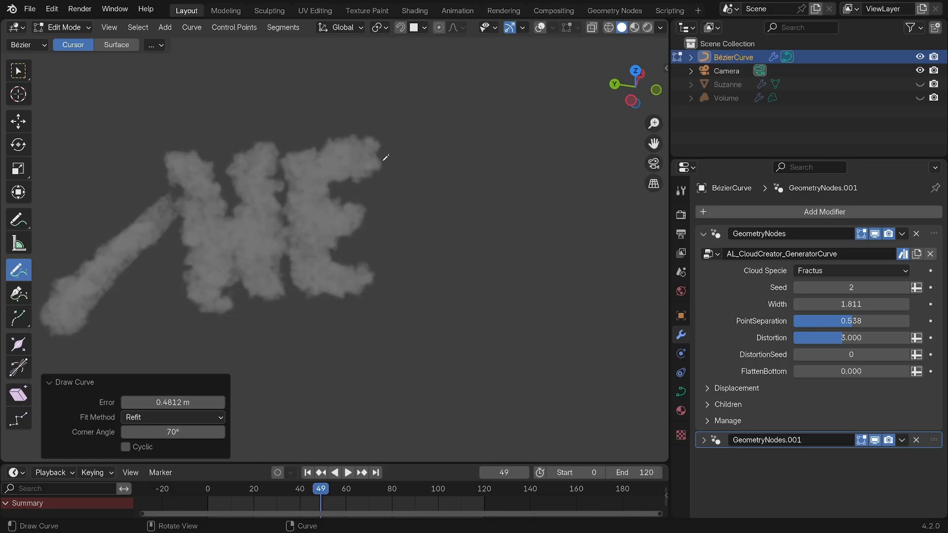
drag(466, 146, 517, 272)
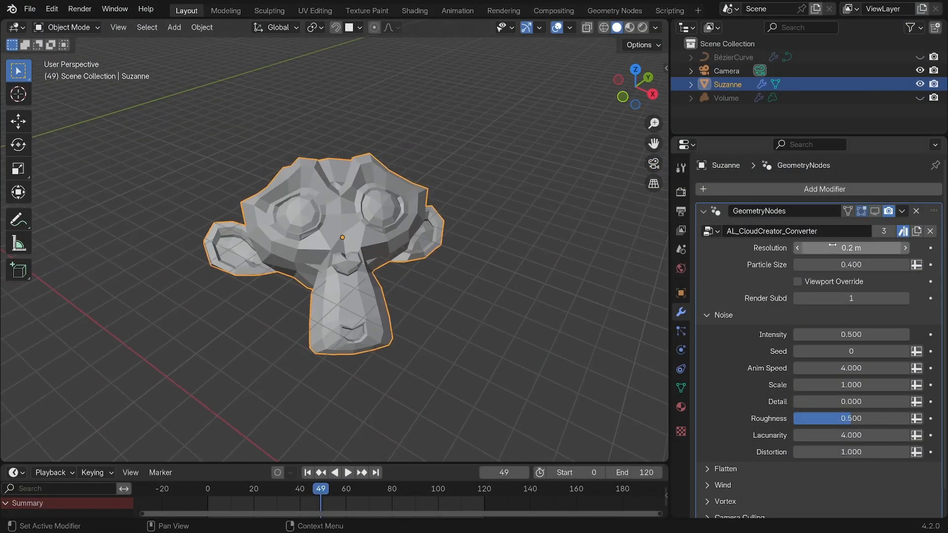
- Show Suzanne as a cloud volume and preview it as solid mesh and rendered combined pass
click(629, 28)
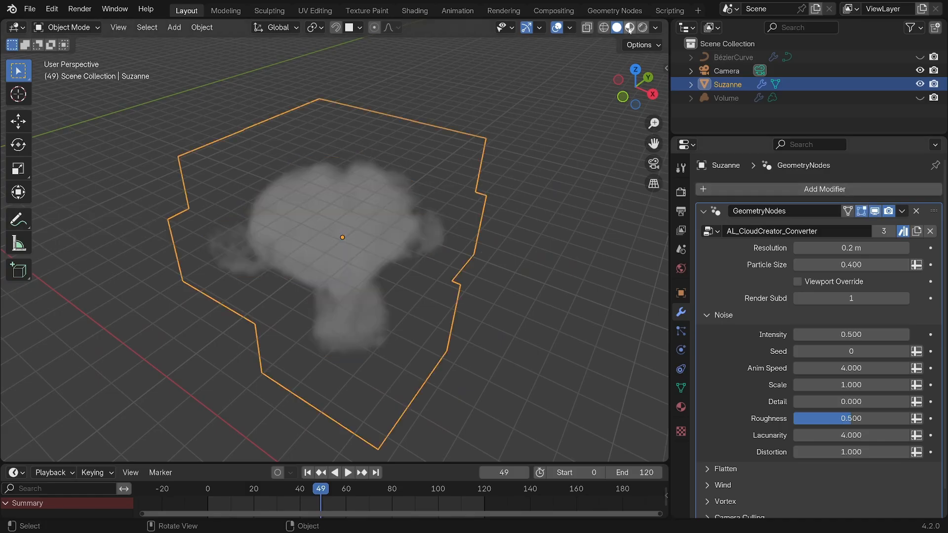
click(629, 27)
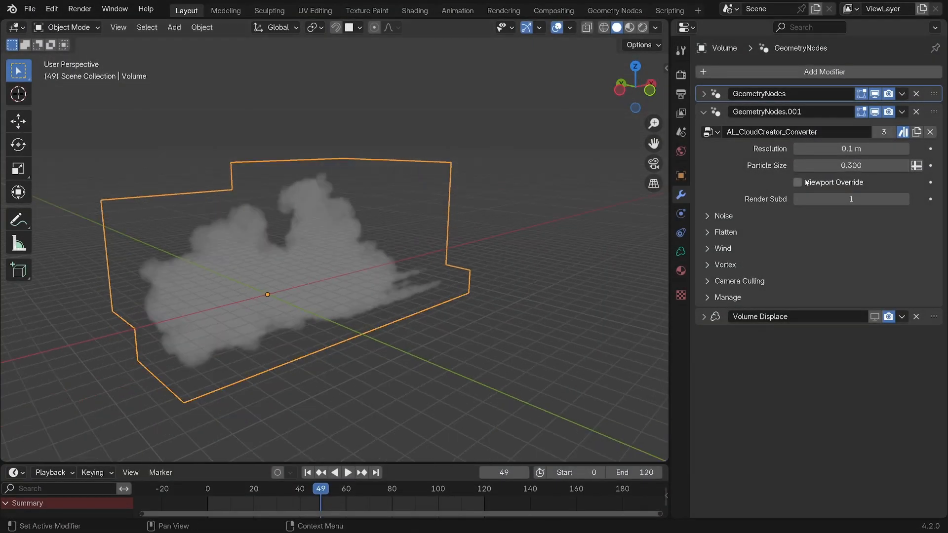
click(799, 182)
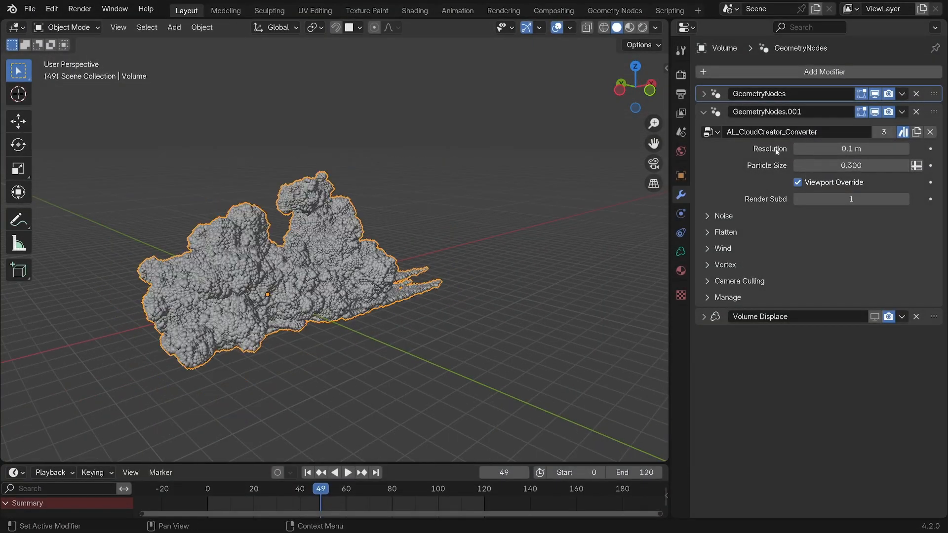
click(630, 27)
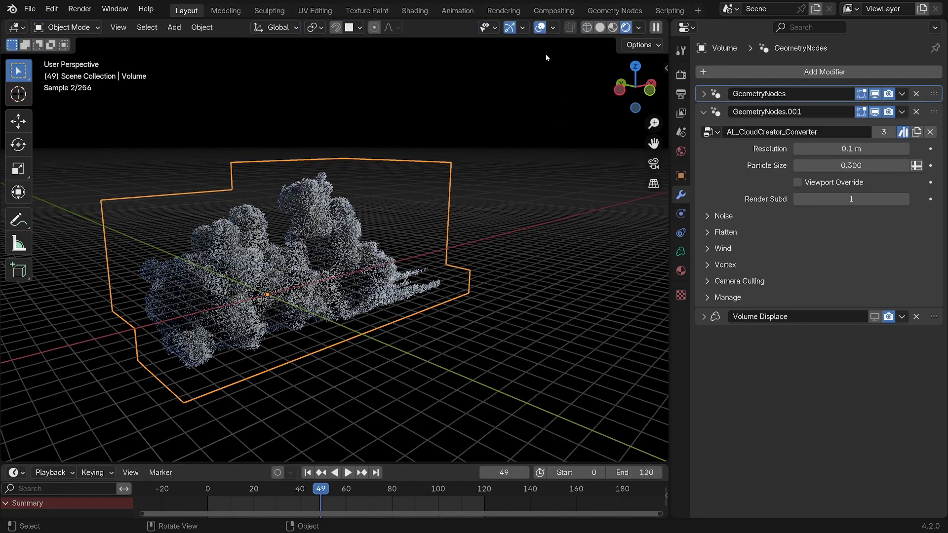
click(636, 27)
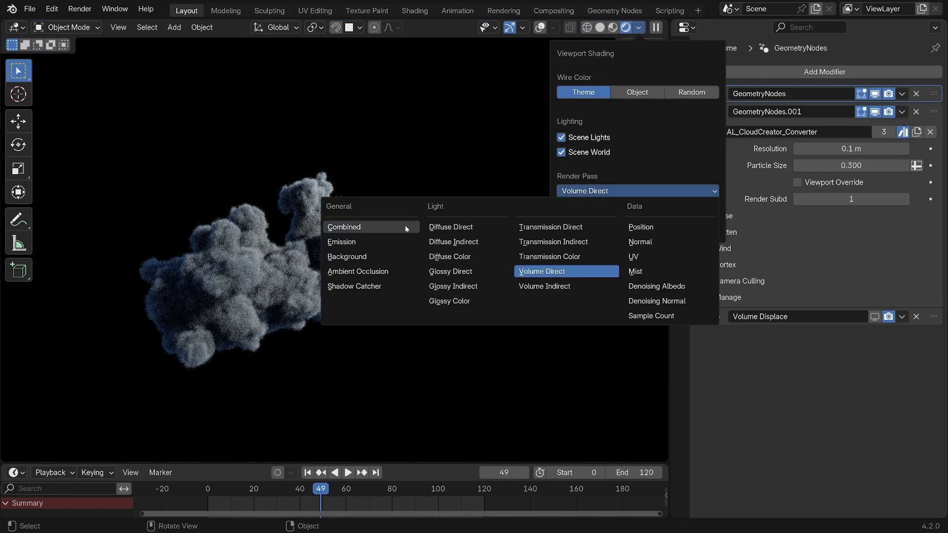
click(613, 27)
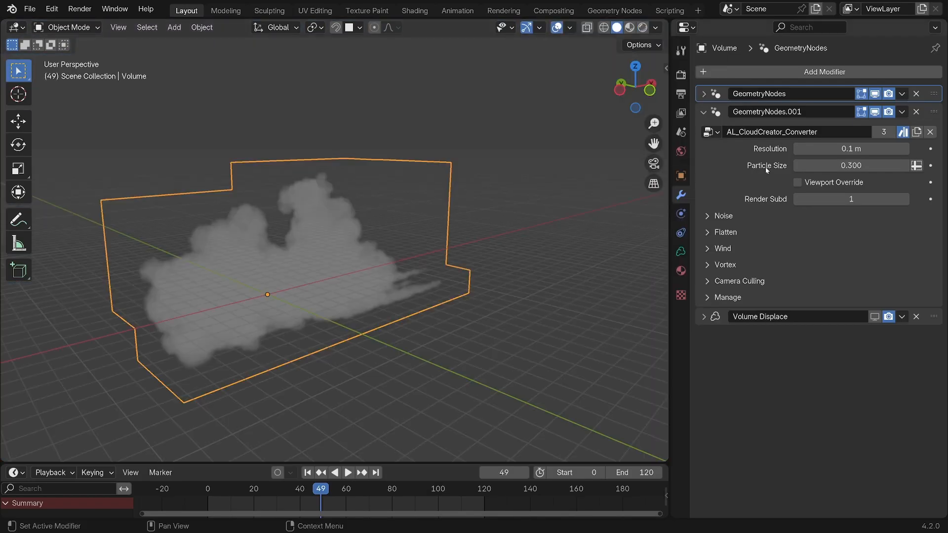
- Try converter resolutions and particle sizes, settling on 0.1 m resolution and 0.3 particle size
click(851, 149)
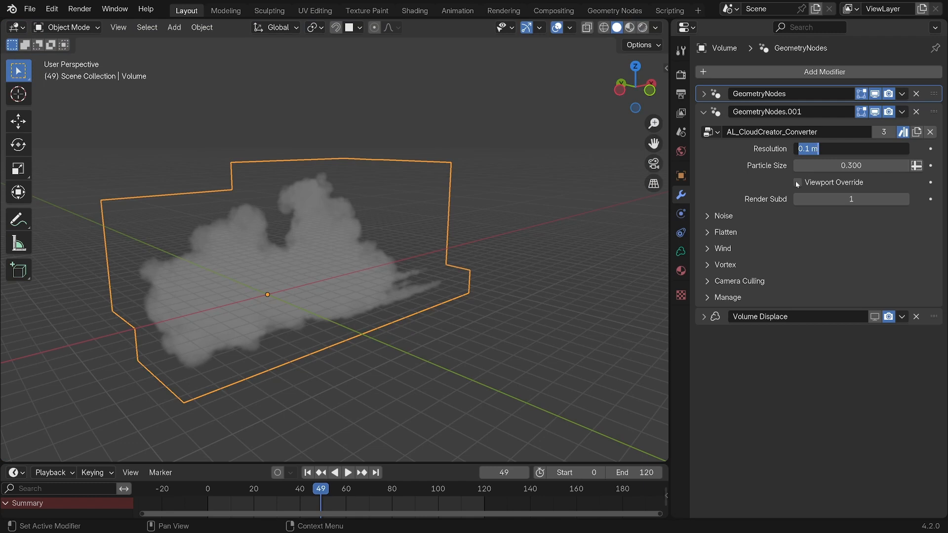
click(797, 182)
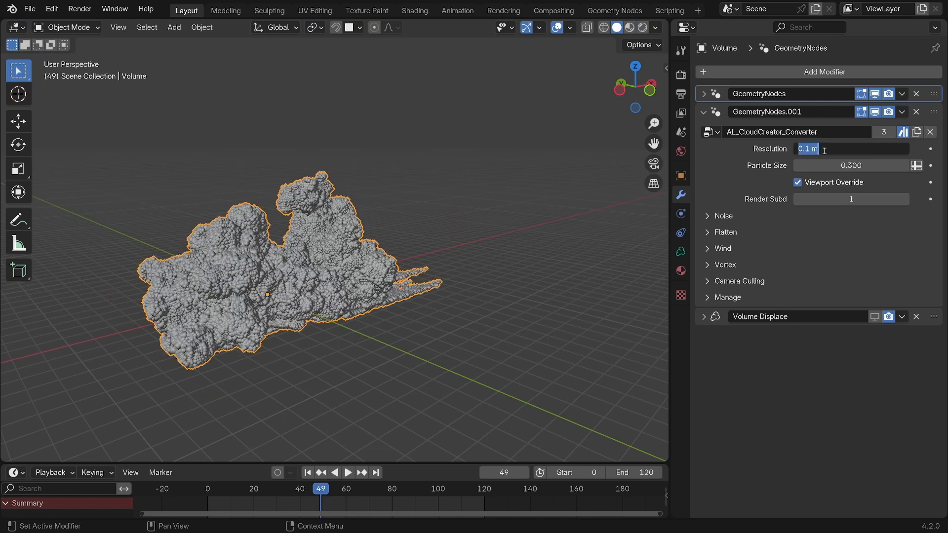
text(0.5)
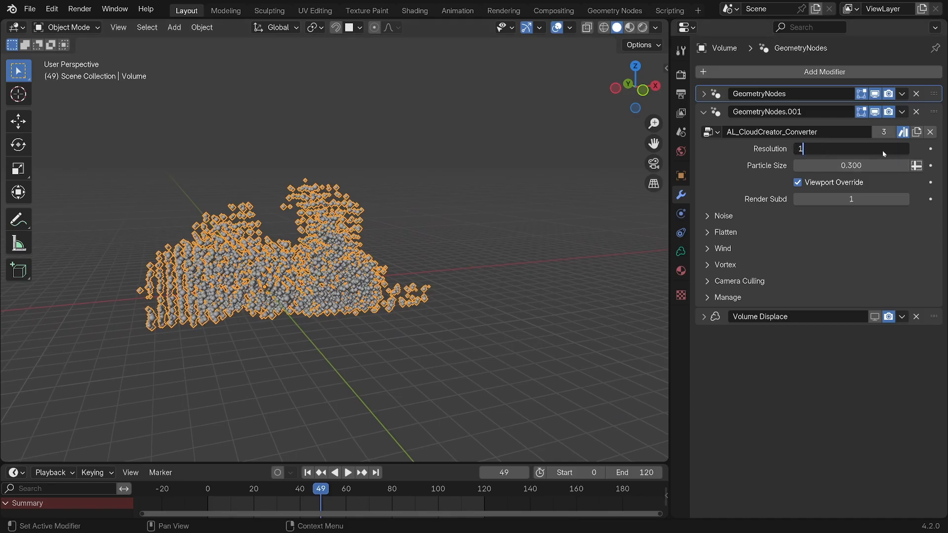
text(.1 m)
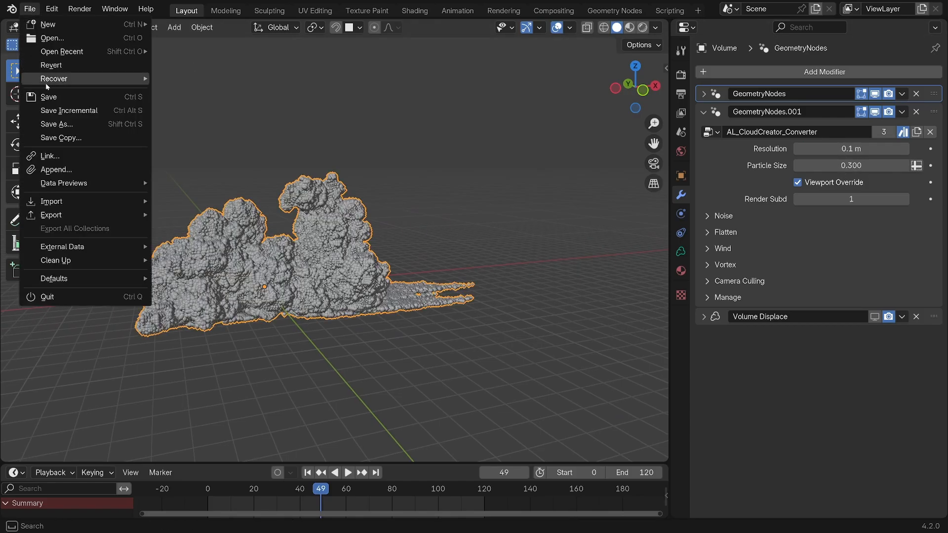
mouse_move(55, 99)
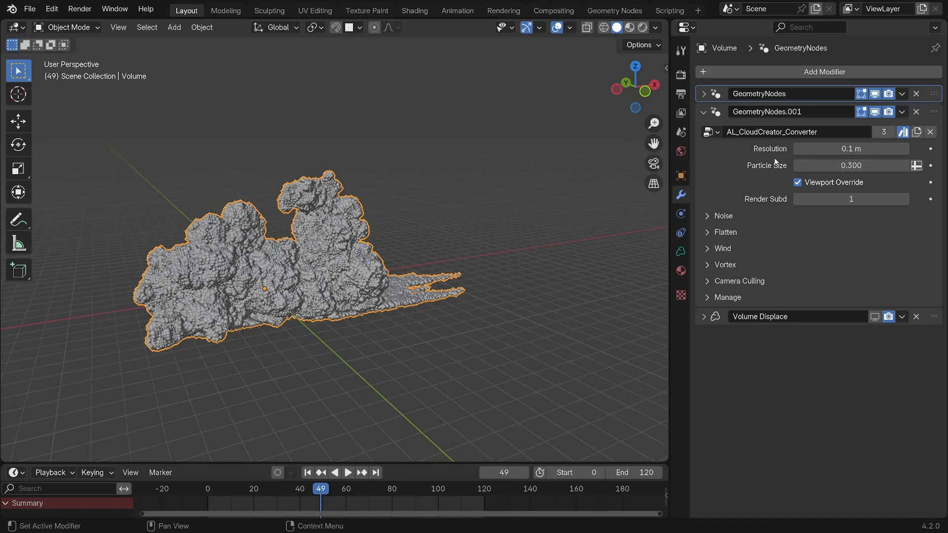
double_click(851, 166)
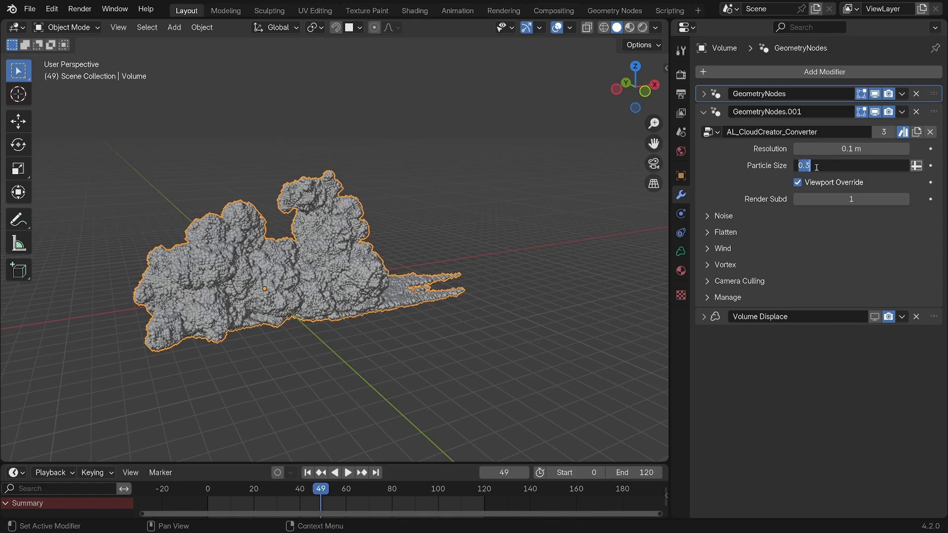
text(.5)
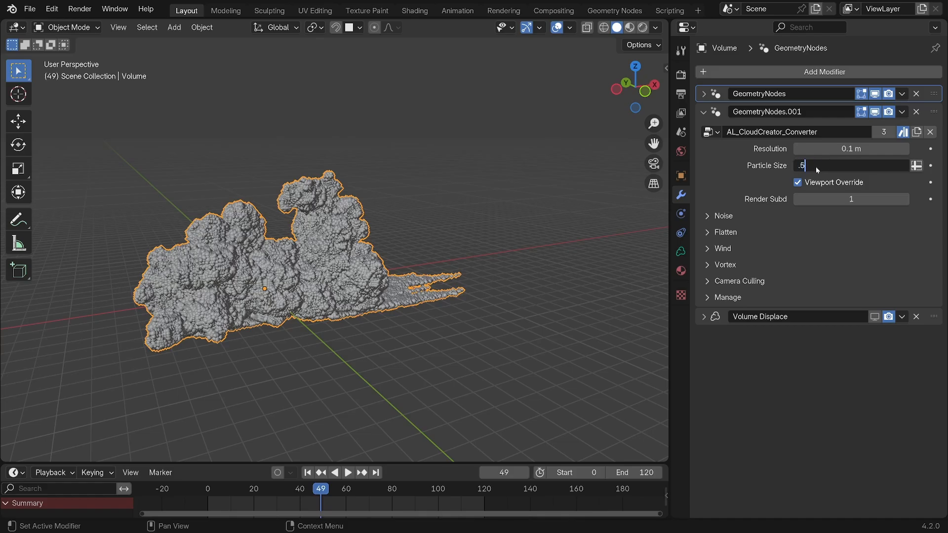
text(1)
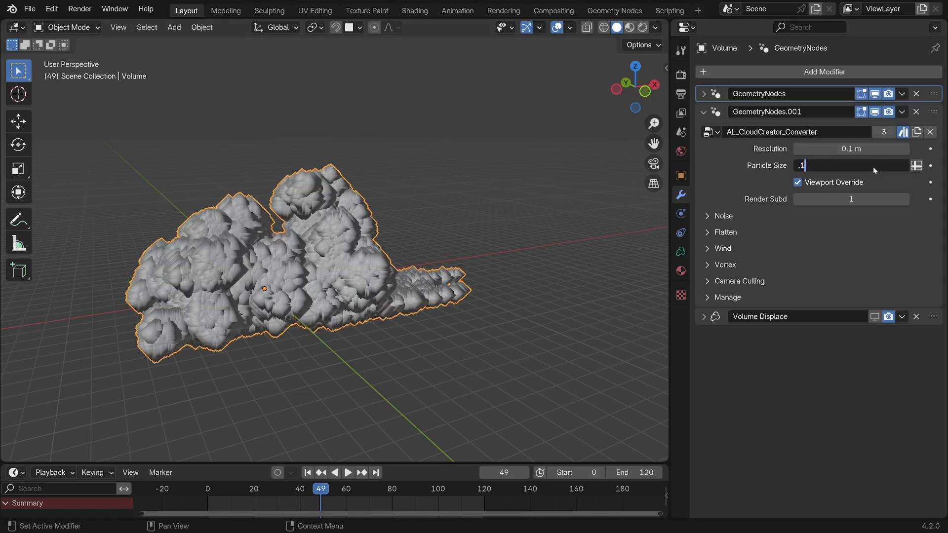
text(300)
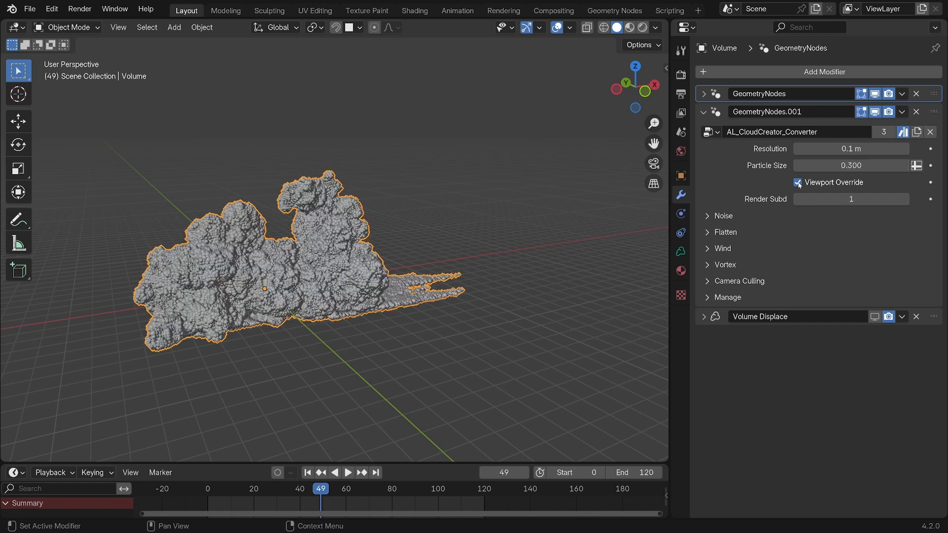
- Toggle the viewport override, try render subdivision 2, and expand the Noise settings
click(797, 182)
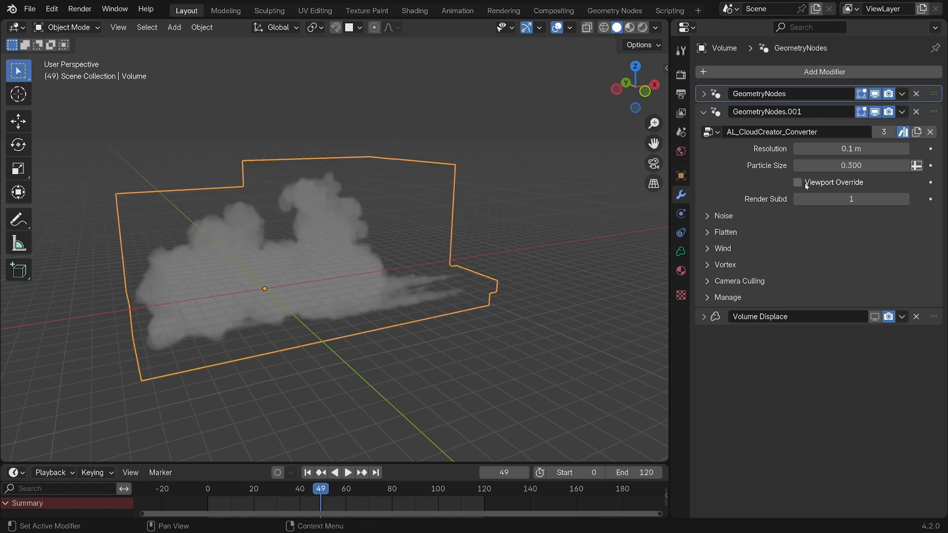
click(797, 182)
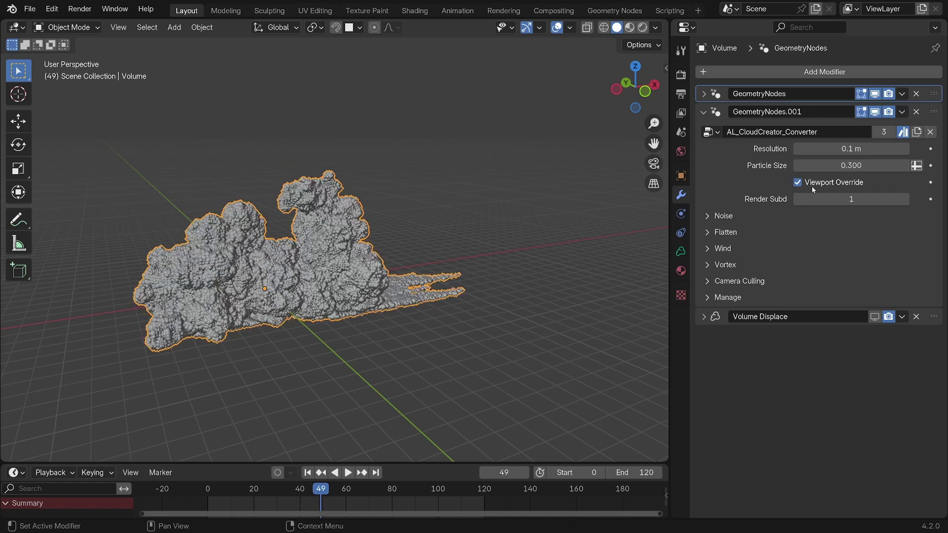
click(904, 199)
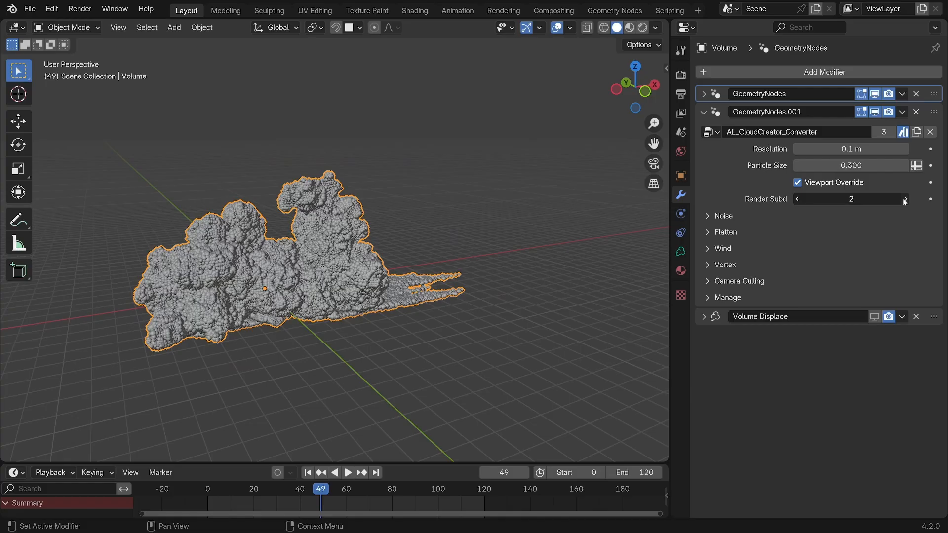
click(851, 199)
text(0)
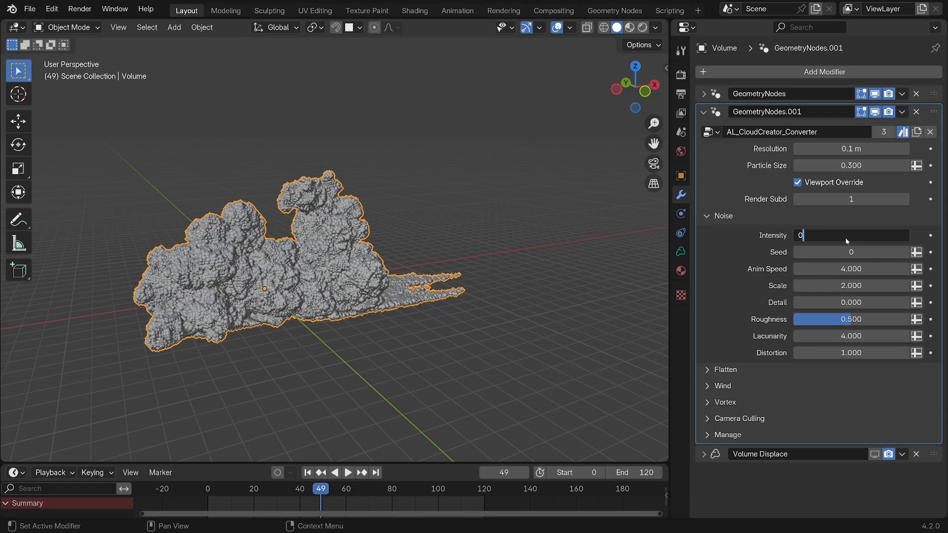
- Enter noise values, set voxel resolution to 0.3, and drag the flatten intensity
text(10.000)
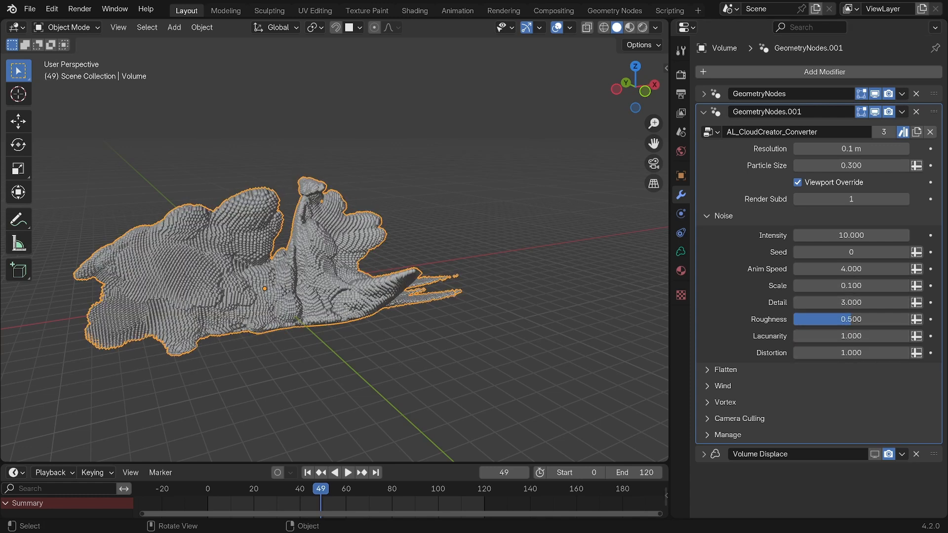
double_click(851, 149)
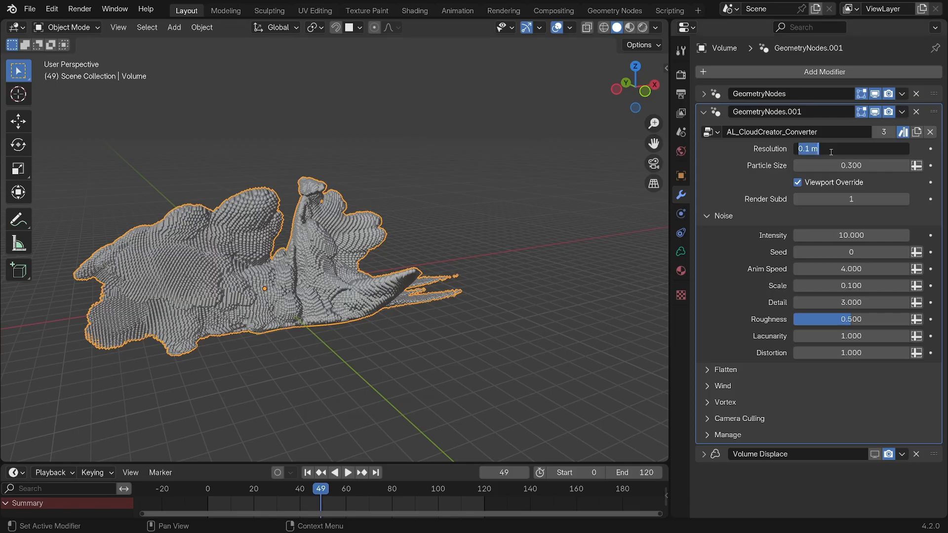
text(0.3)
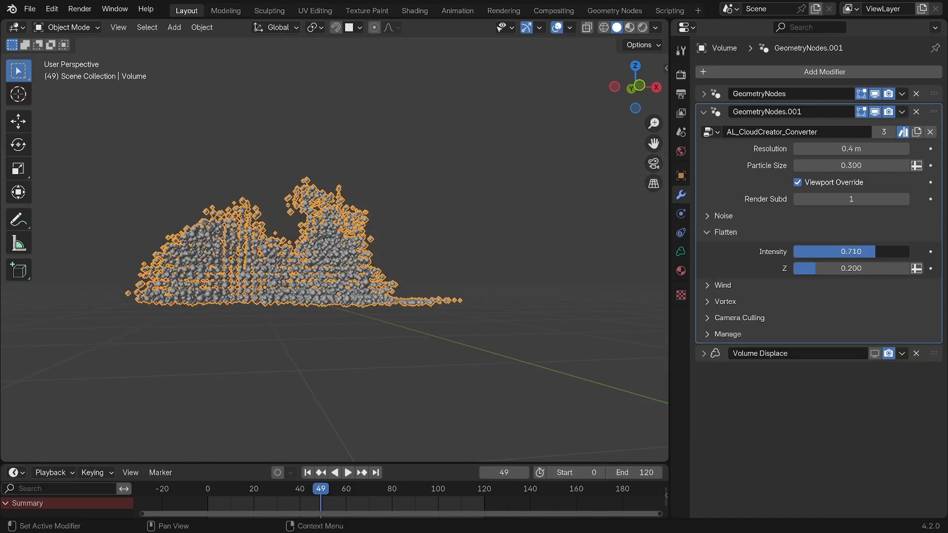
drag(877, 251, 798, 251)
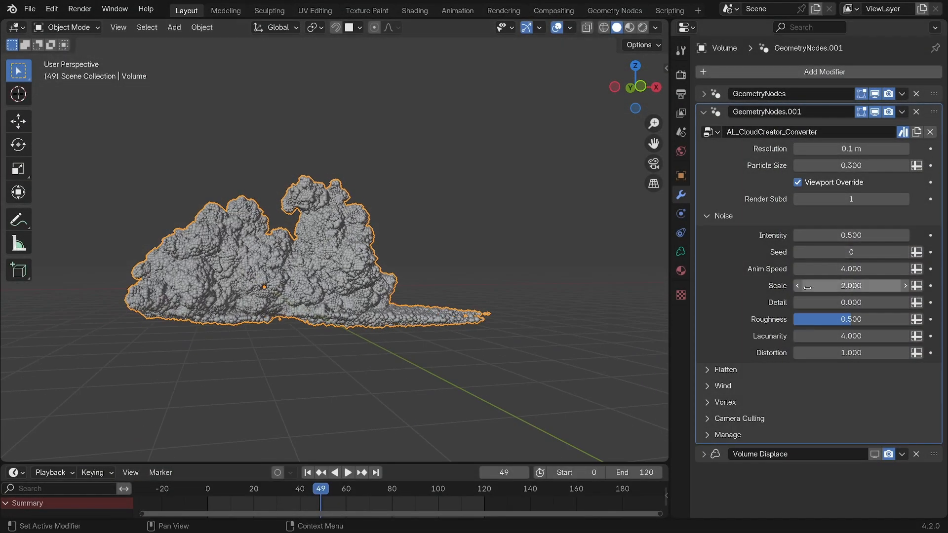
- Edit the converter's noise scale value
double_click(851, 268)
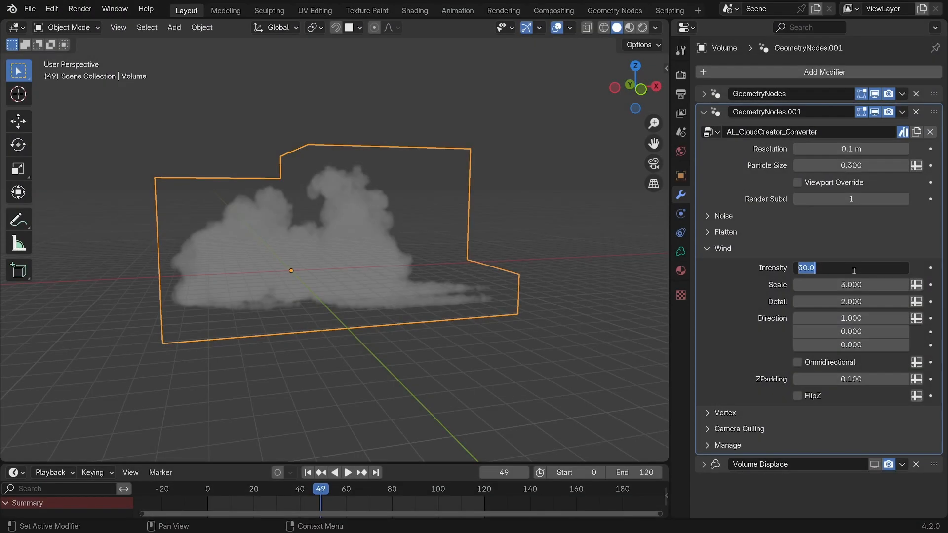
- Set the cloud wind to intensity 20, direction 1, 1, 0, omnidirectional
text(20.000)
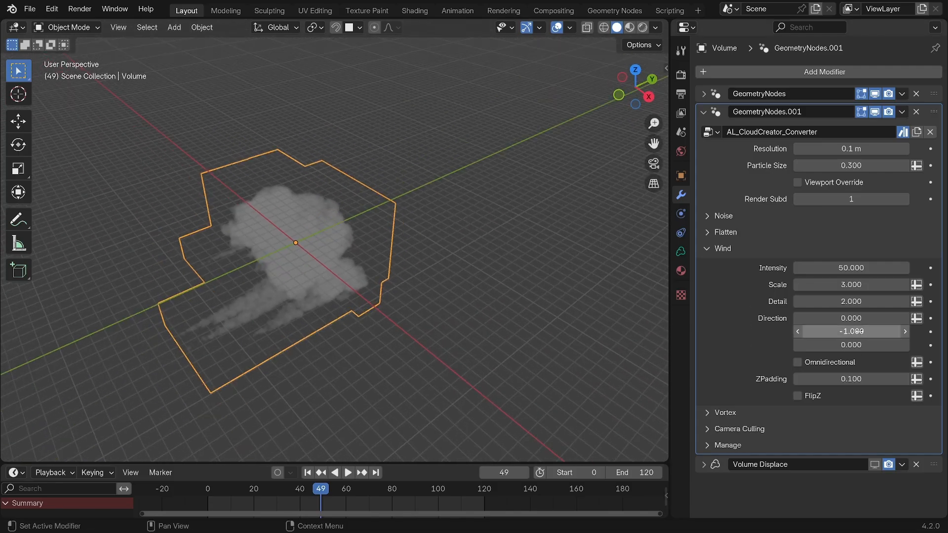
double_click(851, 344)
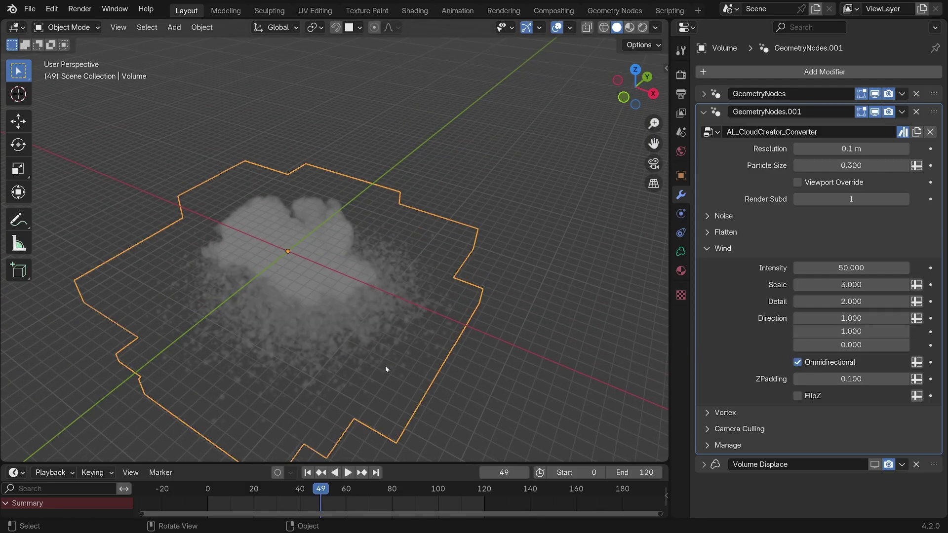
text(20)
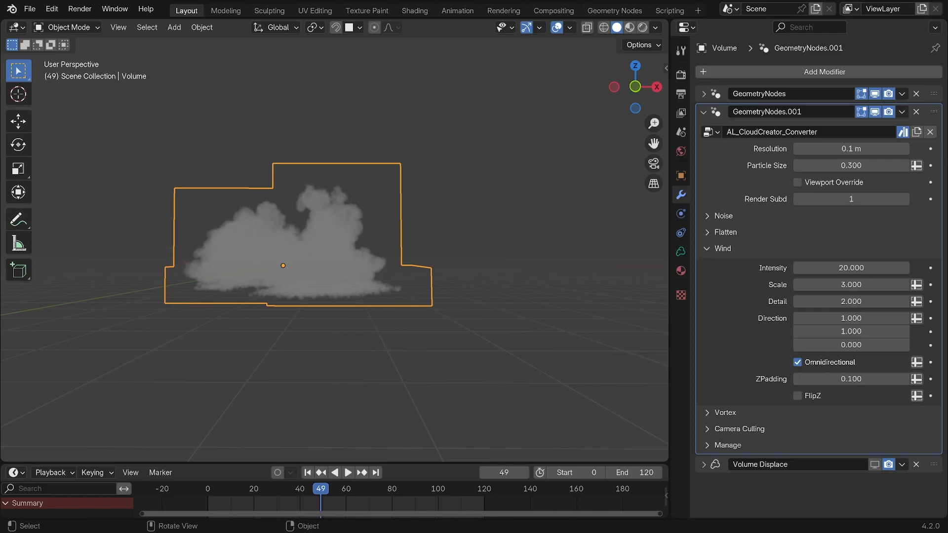
mouse_move(851, 379)
text(.4)
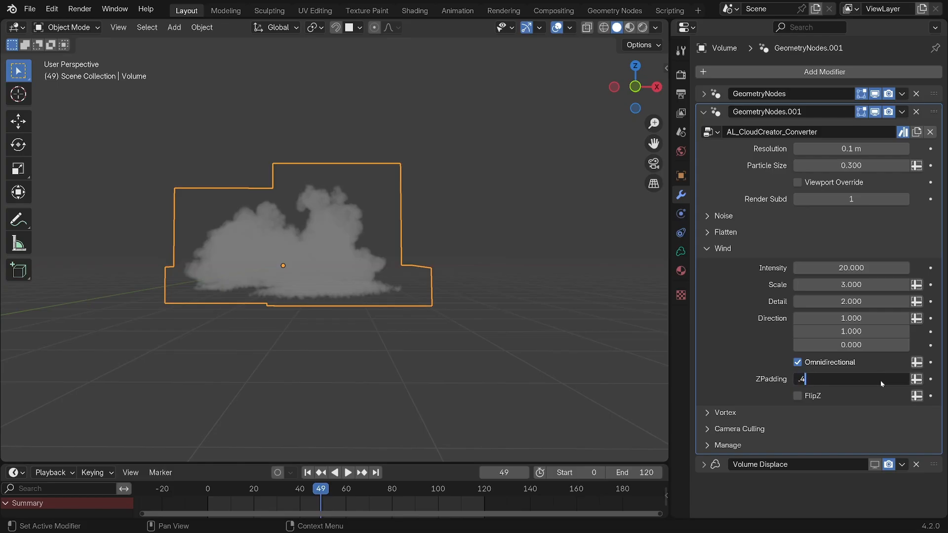
- Change the wind Z padding from 0.4 to 0.200 on the cloud converter
key(Return)
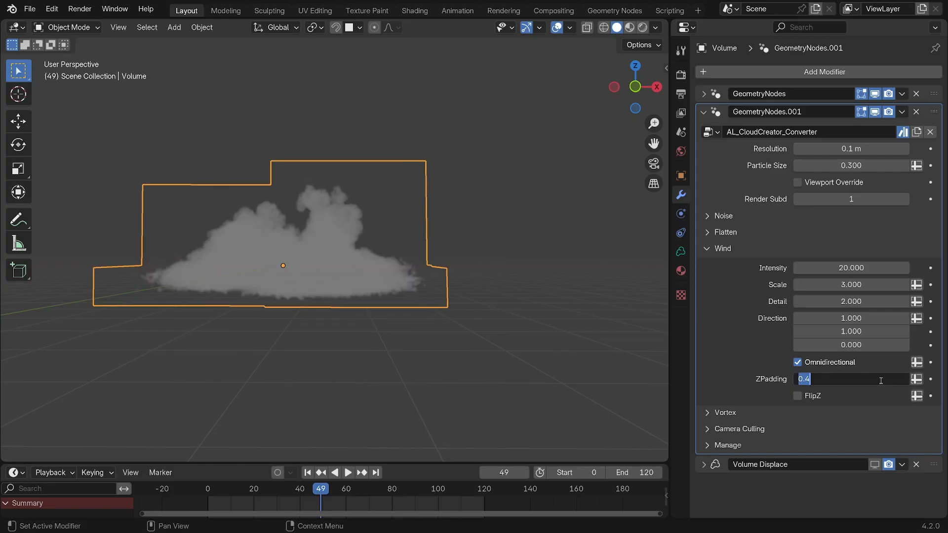
text(0.200)
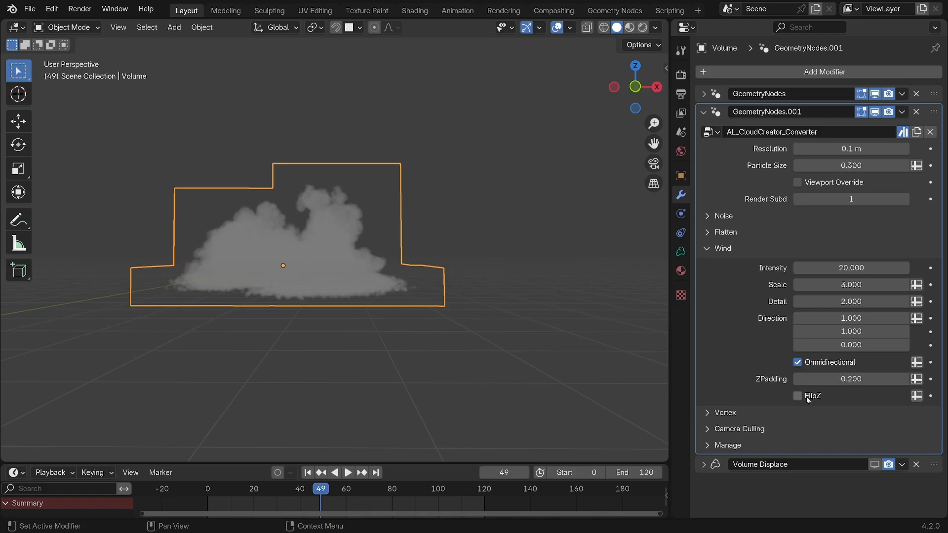
click(797, 396)
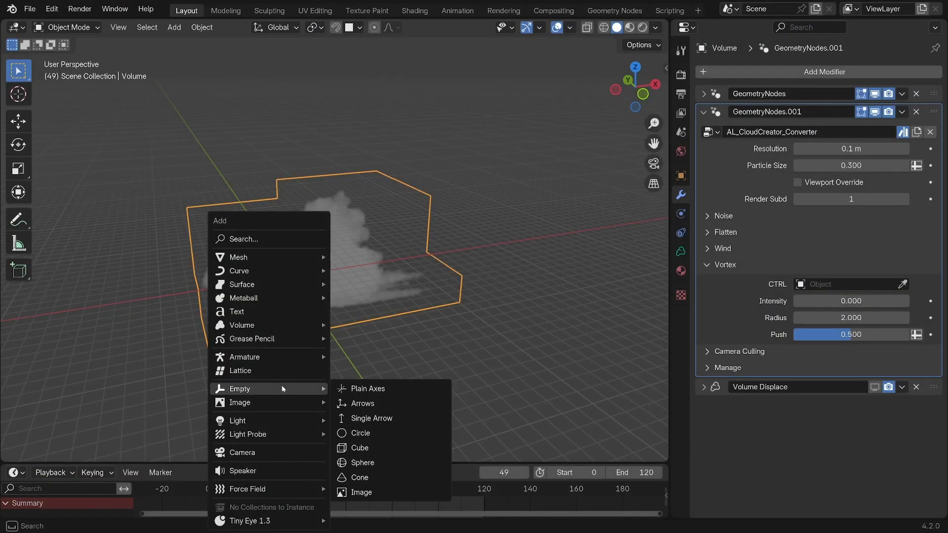
- Add a Plain Axes empty and use Empty.001 as the vortex controller
click(851, 284)
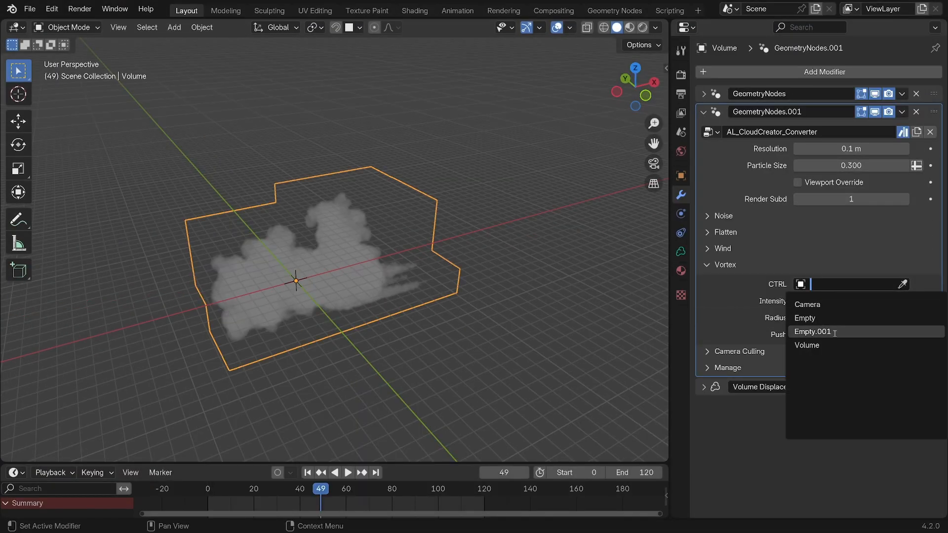
click(813, 332)
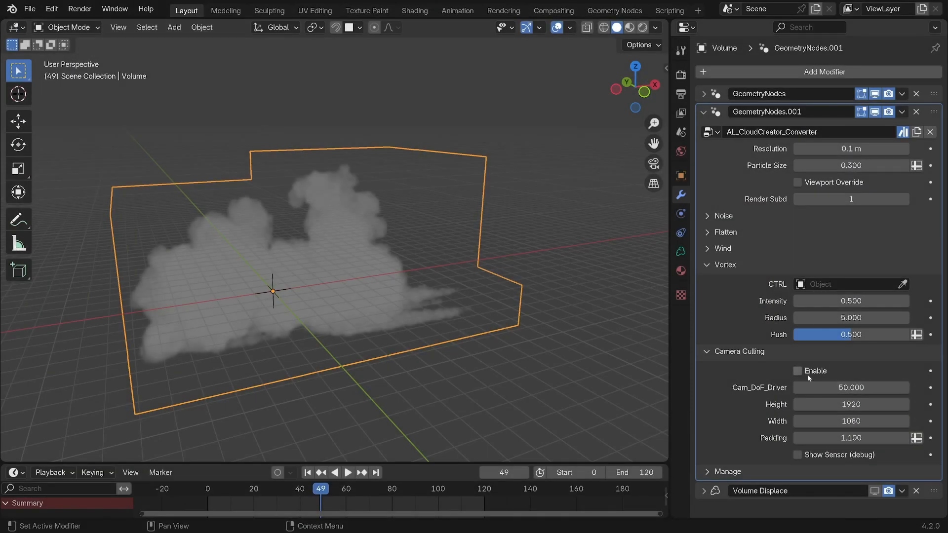
- Enable Camera Culling for the cloud and select the Camera object
click(798, 371)
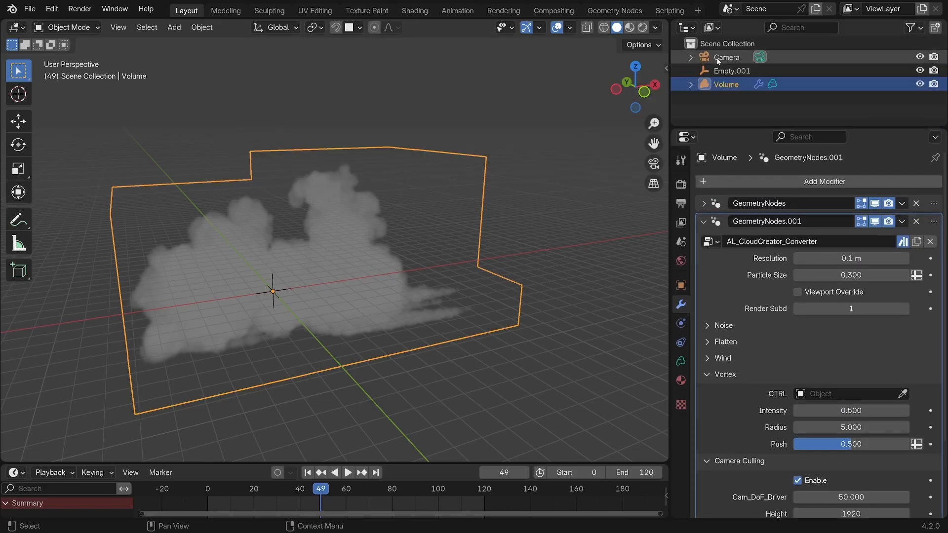
click(727, 57)
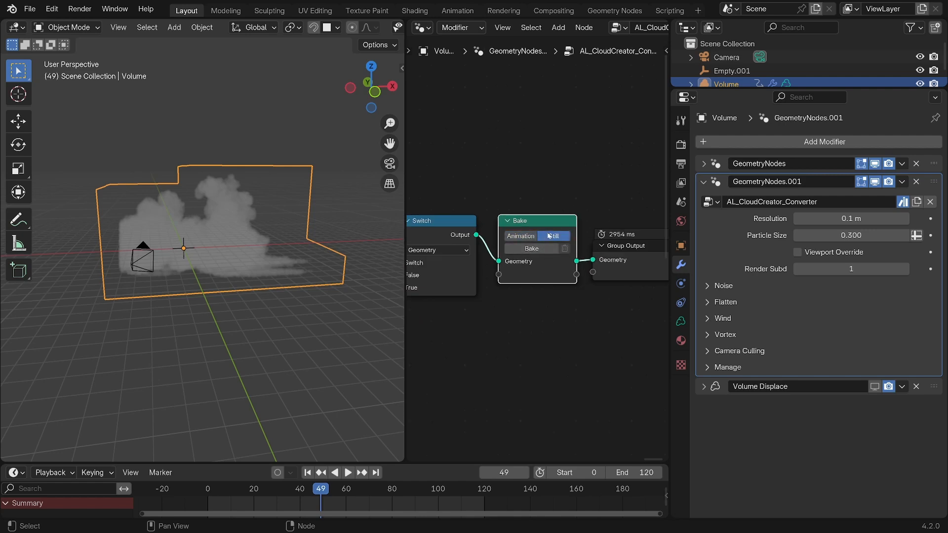
- Set the converter's Bake node to bake a single Still frame
click(531, 248)
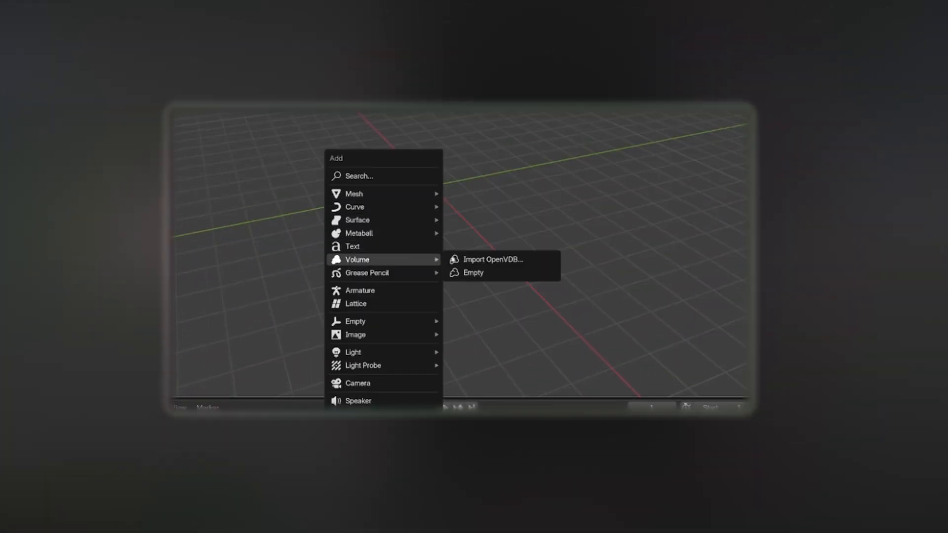
- Bake the cloud at frame 49 and give Volume Displace a new Clouds texture
click(473, 273)
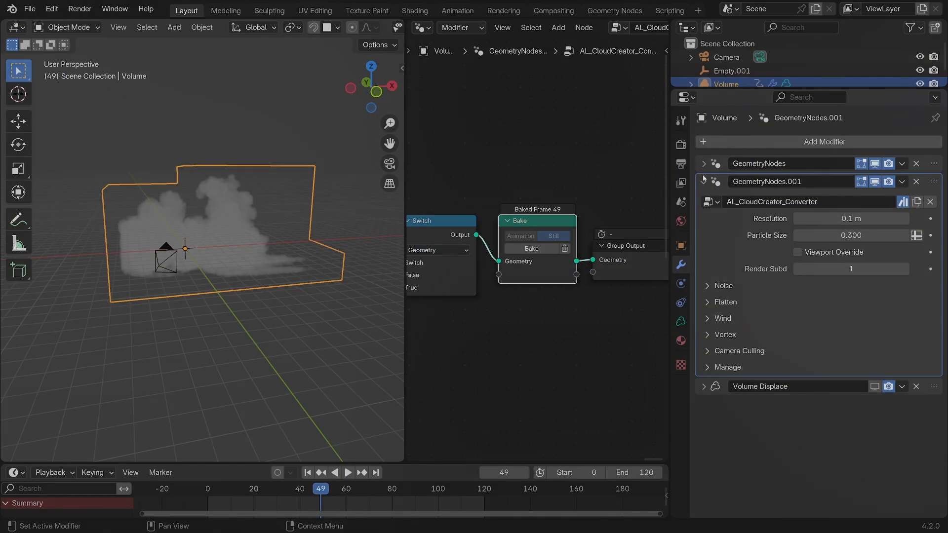
click(704, 387)
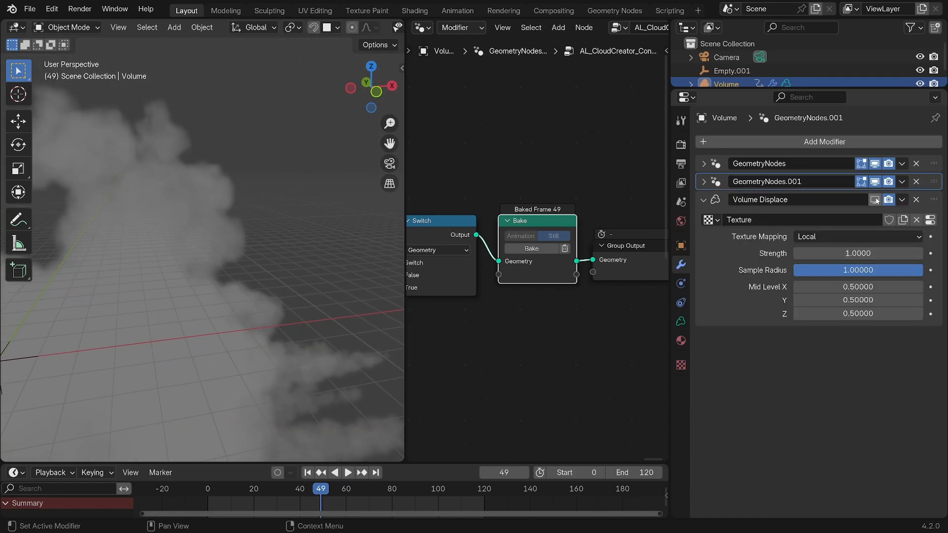
click(819, 141)
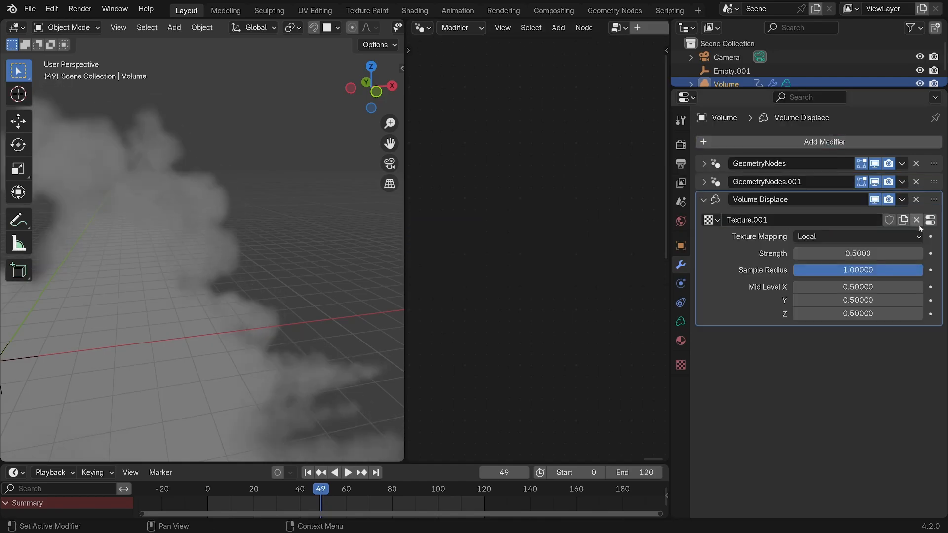
click(681, 365)
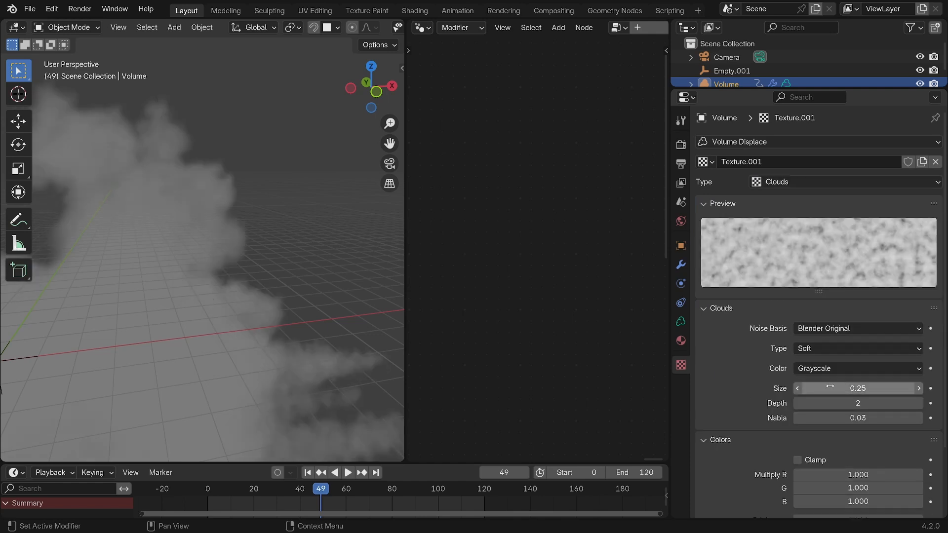
click(858, 369)
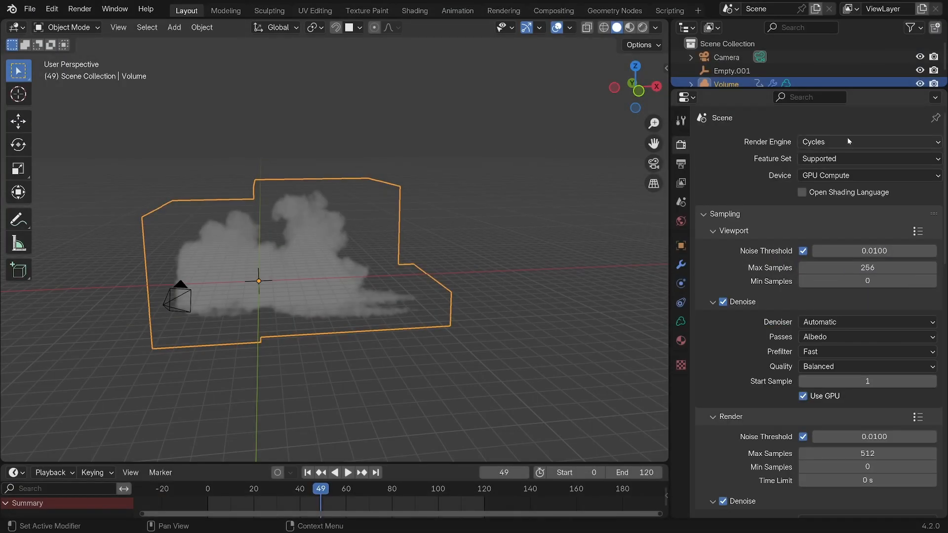
- Switch the render engine to EEVEE and search properties for 'volume'
click(870, 142)
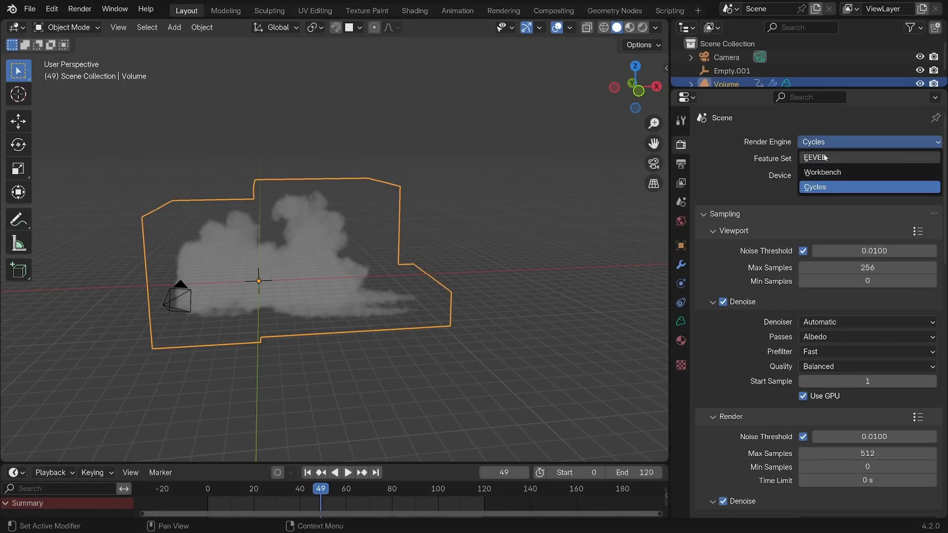
click(813, 157)
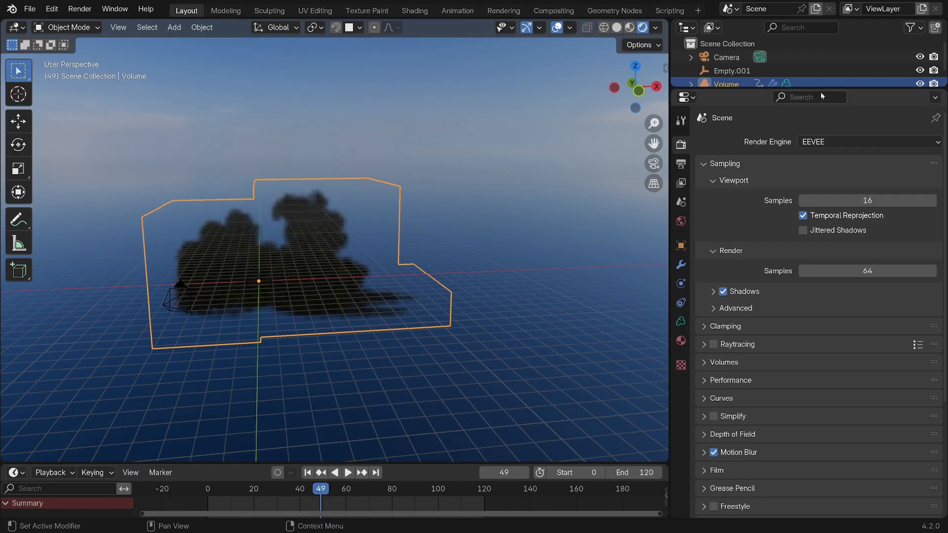
text(volume)
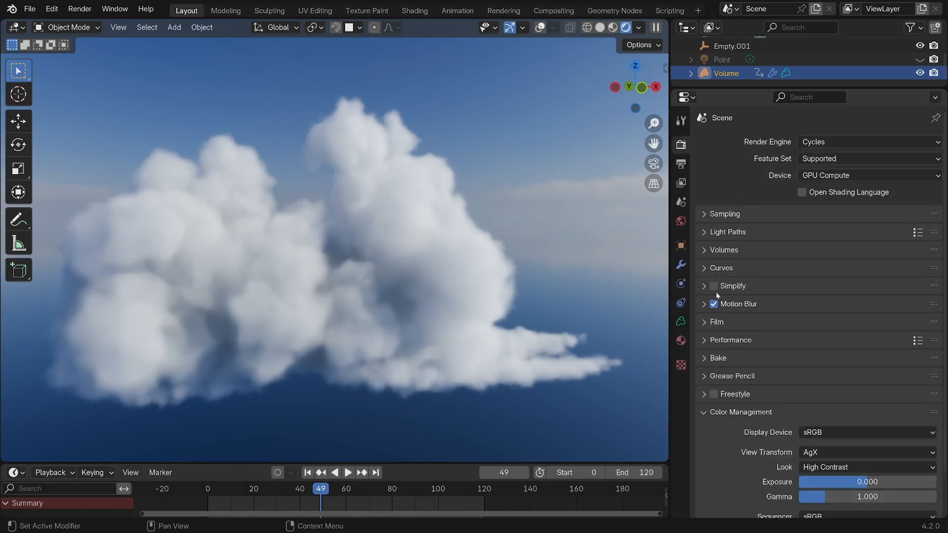
click(704, 232)
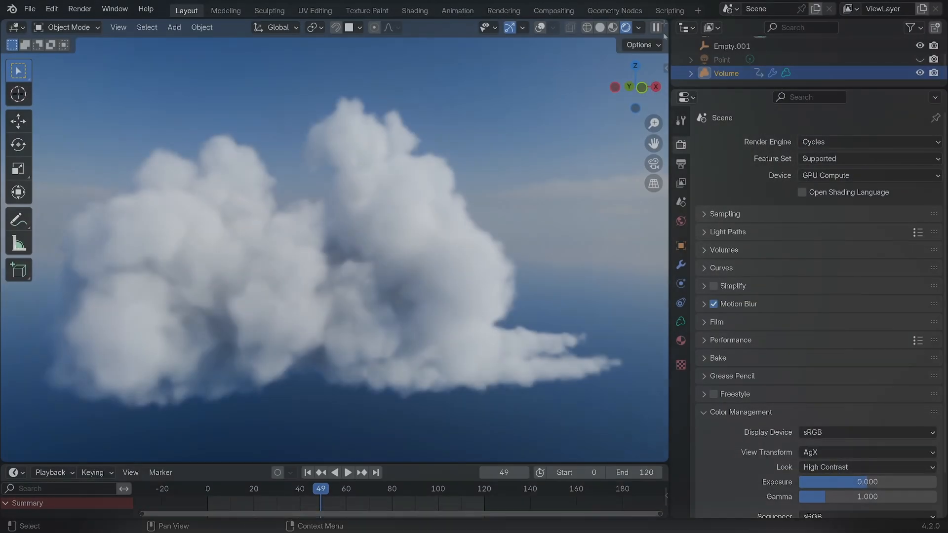
click(324, 27)
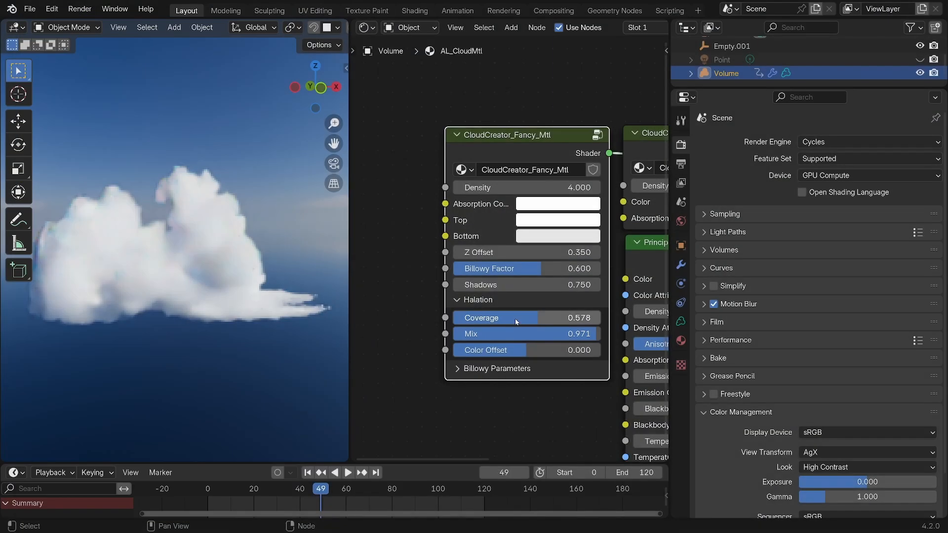
- Raise CloudCreator_Fancy_Mtl halation coverage to 0.40 and lower mix to 0.705
drag(517, 318, 605, 317)
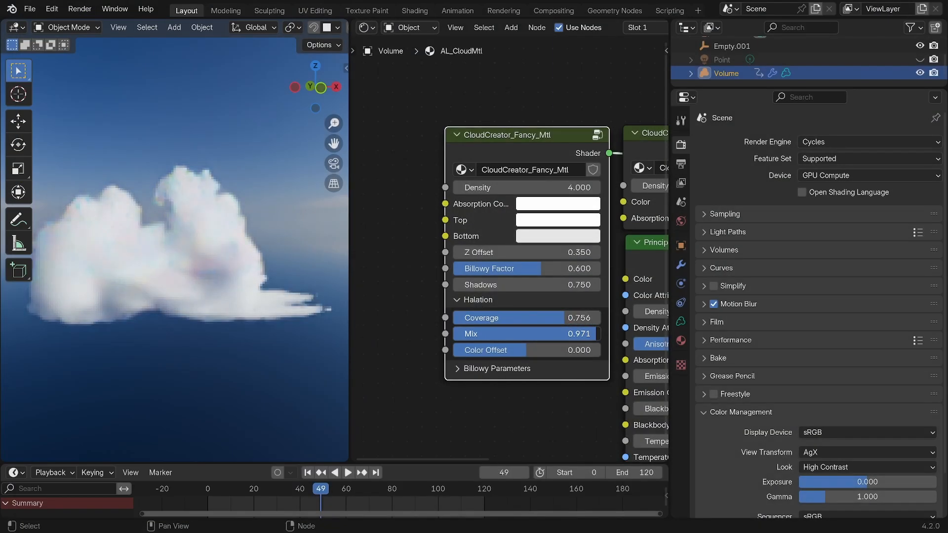
drag(581, 334, 526, 334)
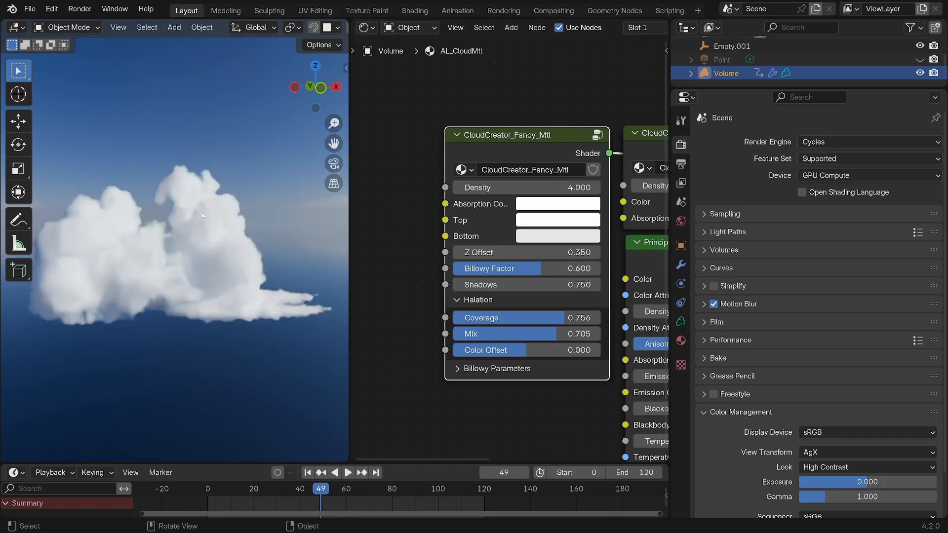
drag(544, 350, 435, 351)
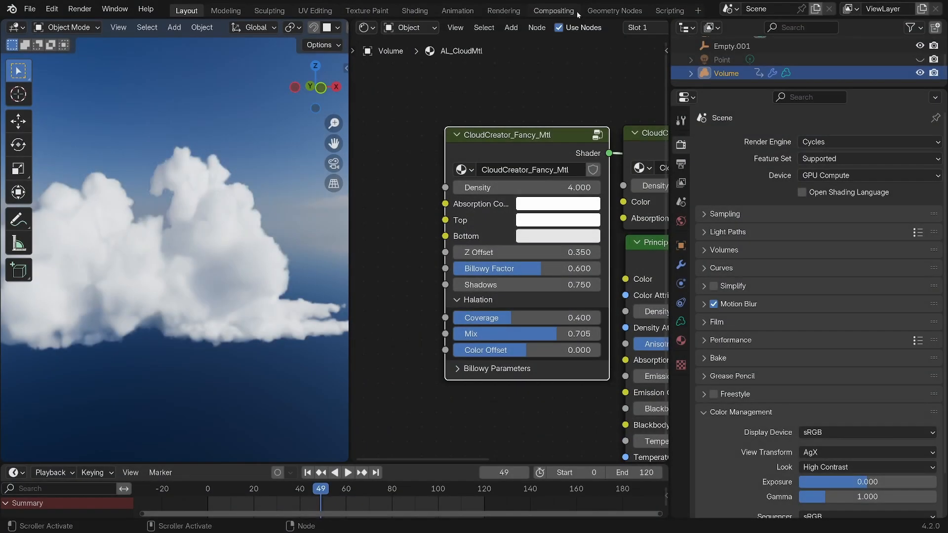
- Switch to the Compositing workspace and set output format to OpenEXR MultiLayer
click(554, 10)
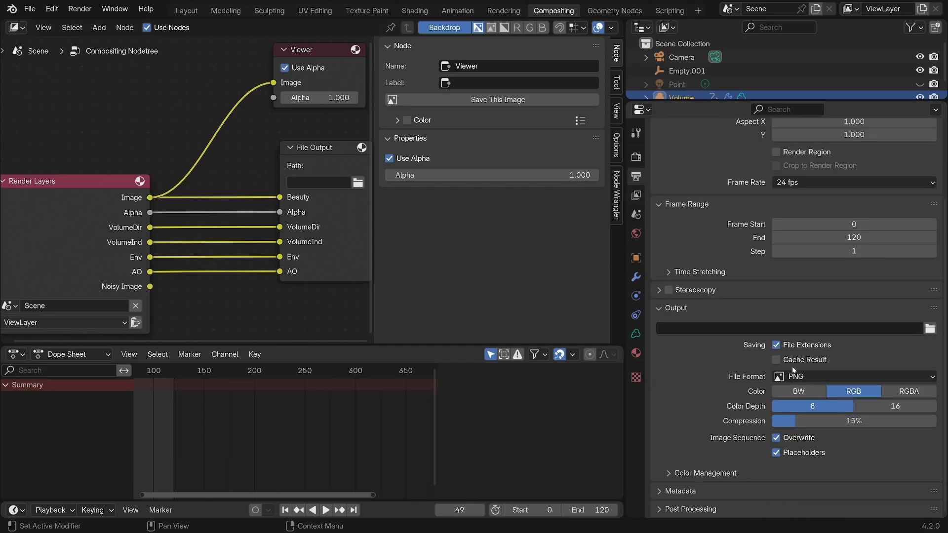
click(854, 377)
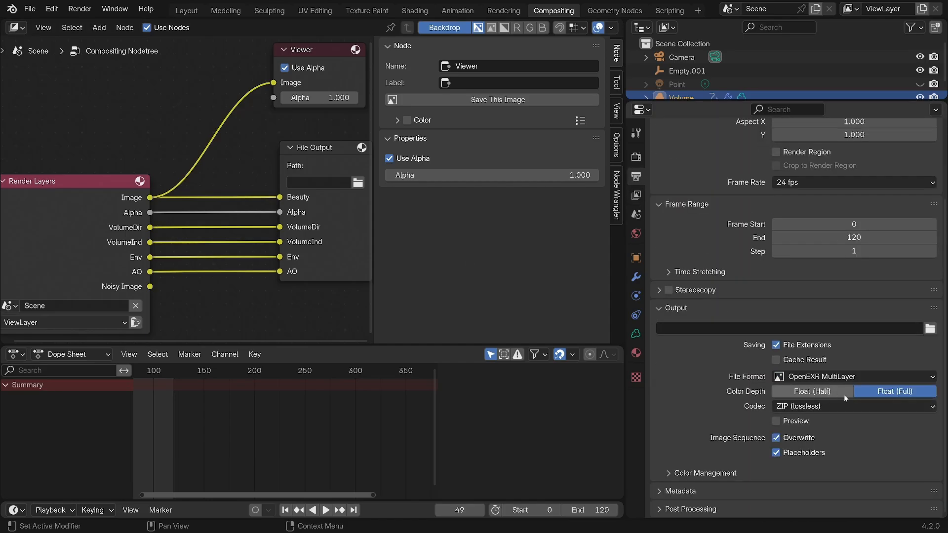
click(854, 406)
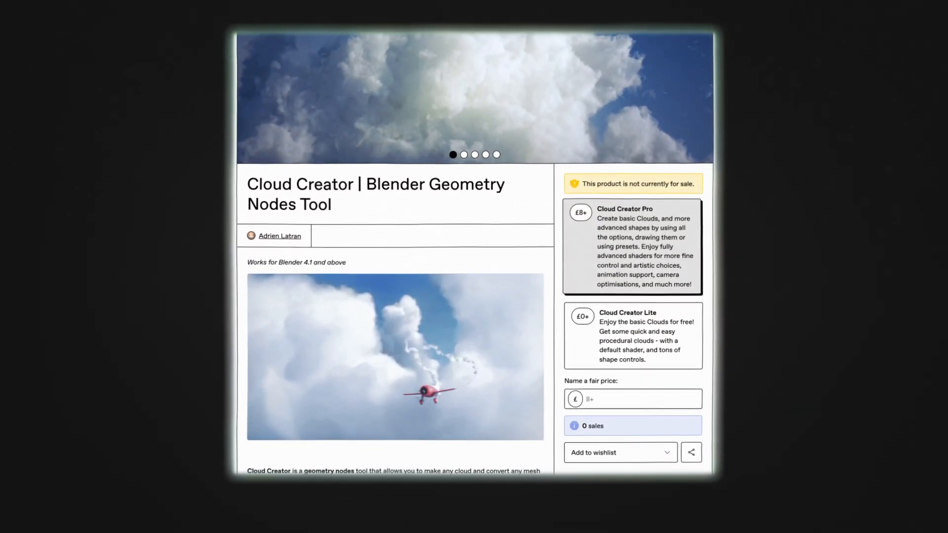
- Scroll down through the Cloud Creator Gumroad product page
scroll(down, 3)
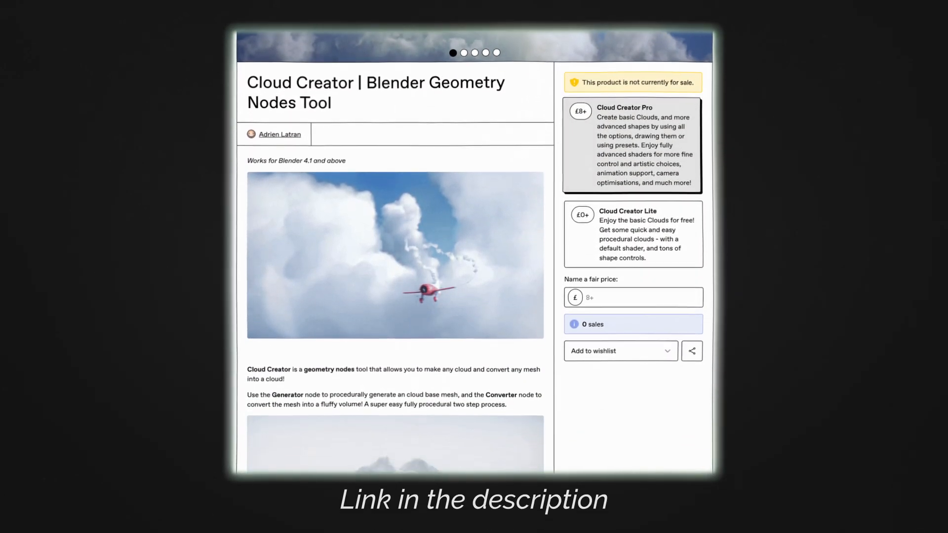
scroll(down, 3)
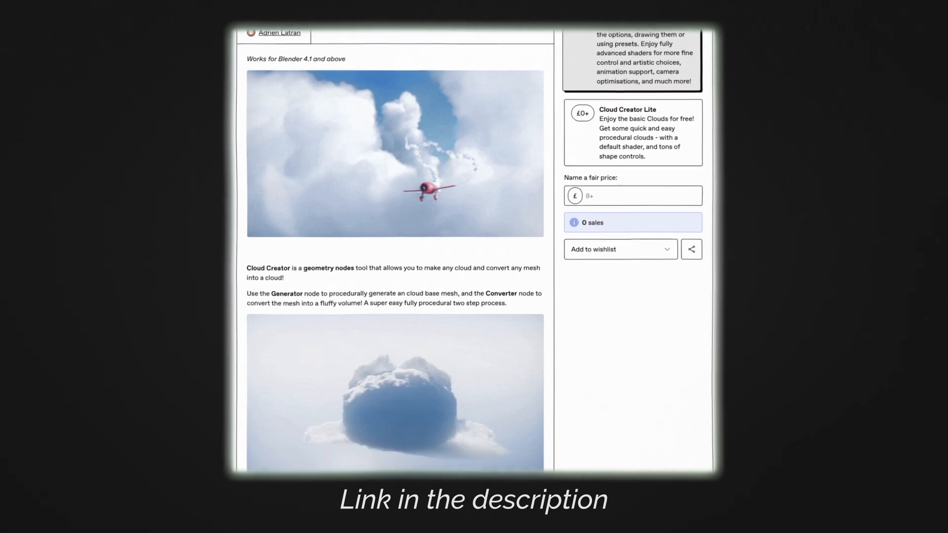
scroll(down, 3)
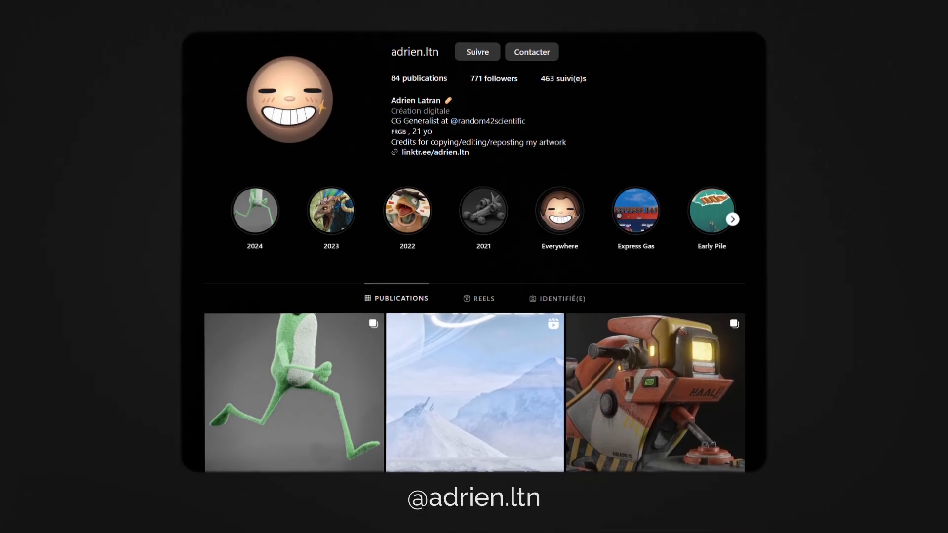
scroll(down, 3)
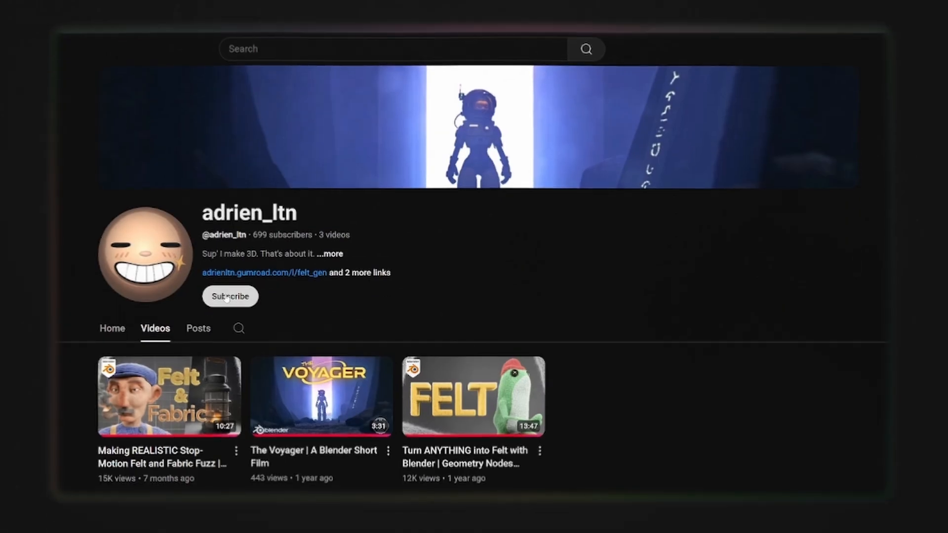
- Subscribe to adrien_ltn on YouTube and select the Felt and Fabric Geometry Nodes tutorial
click(229, 297)
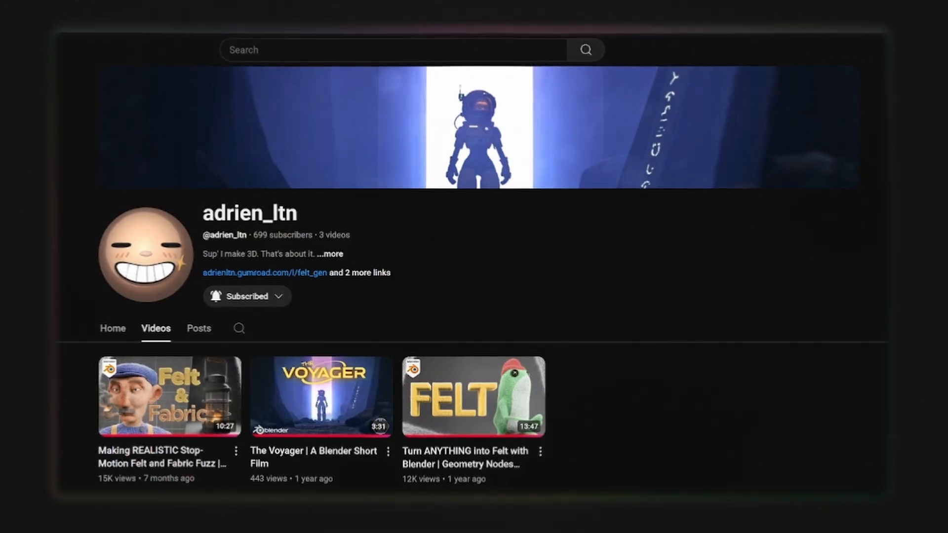
click(168, 396)
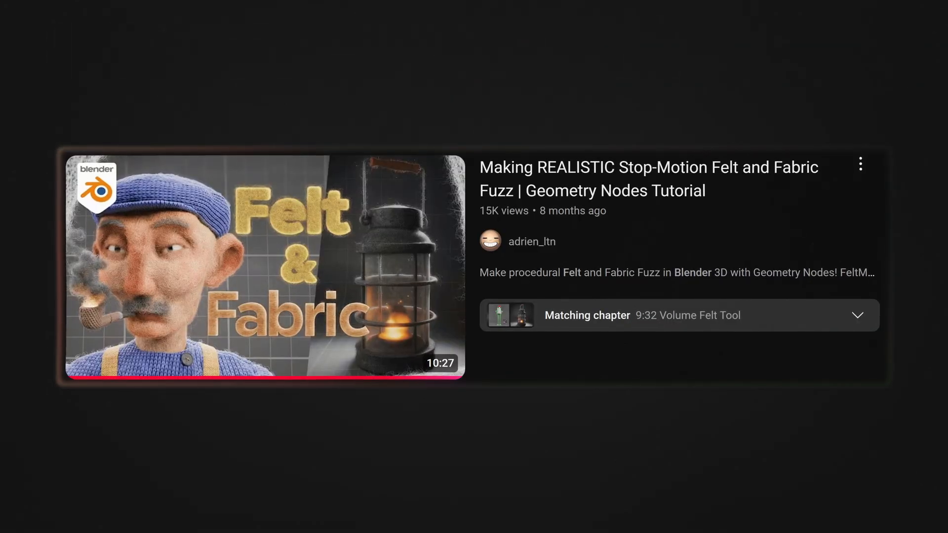